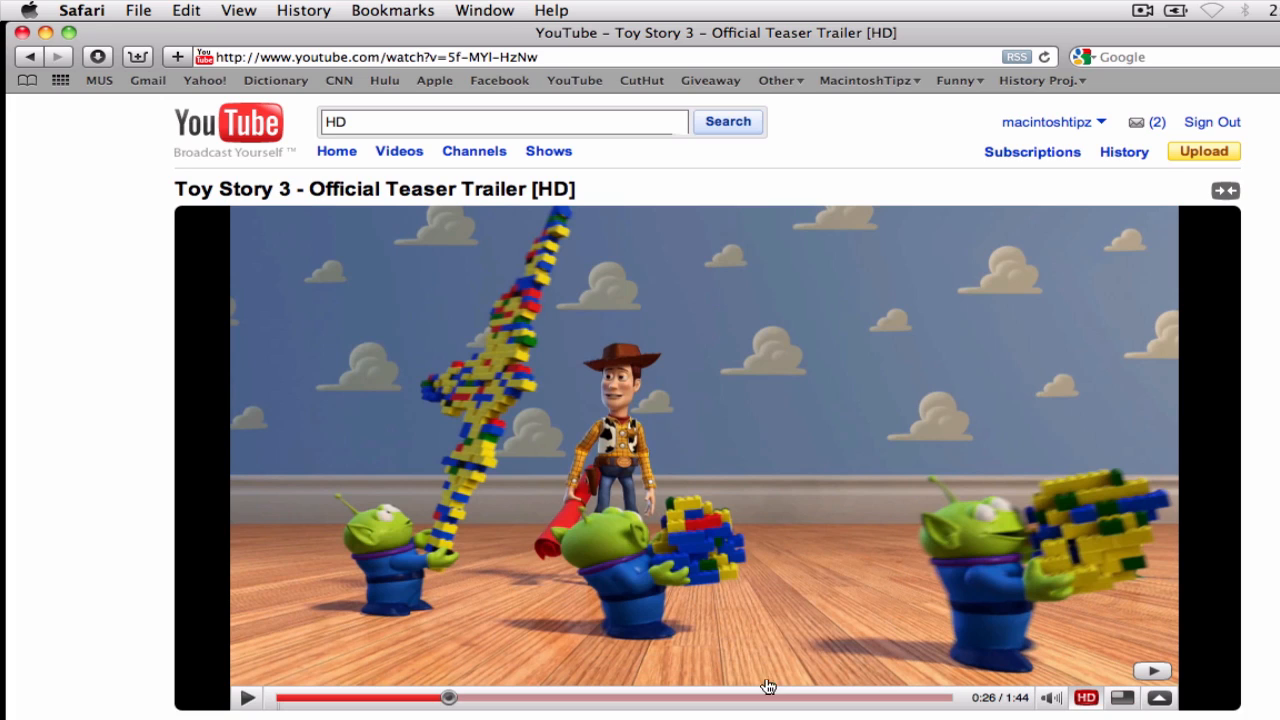
mouse_move(866, 663)
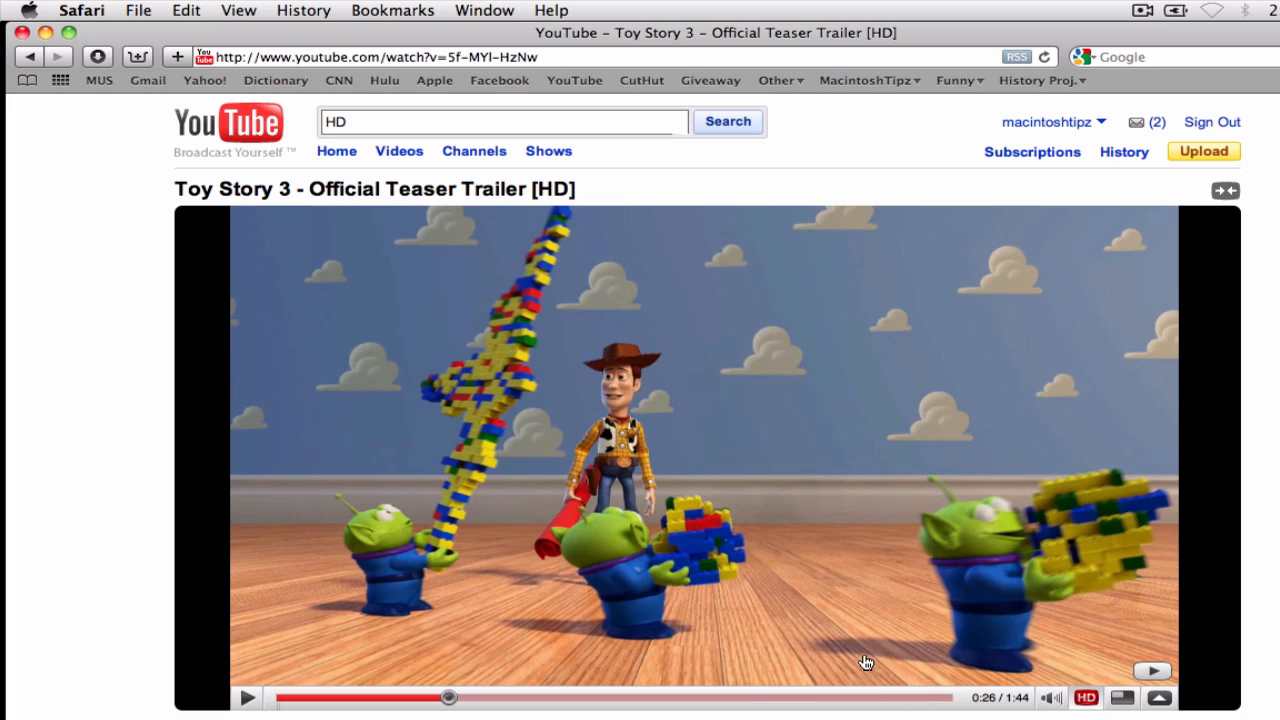
mouse_move(660, 327)
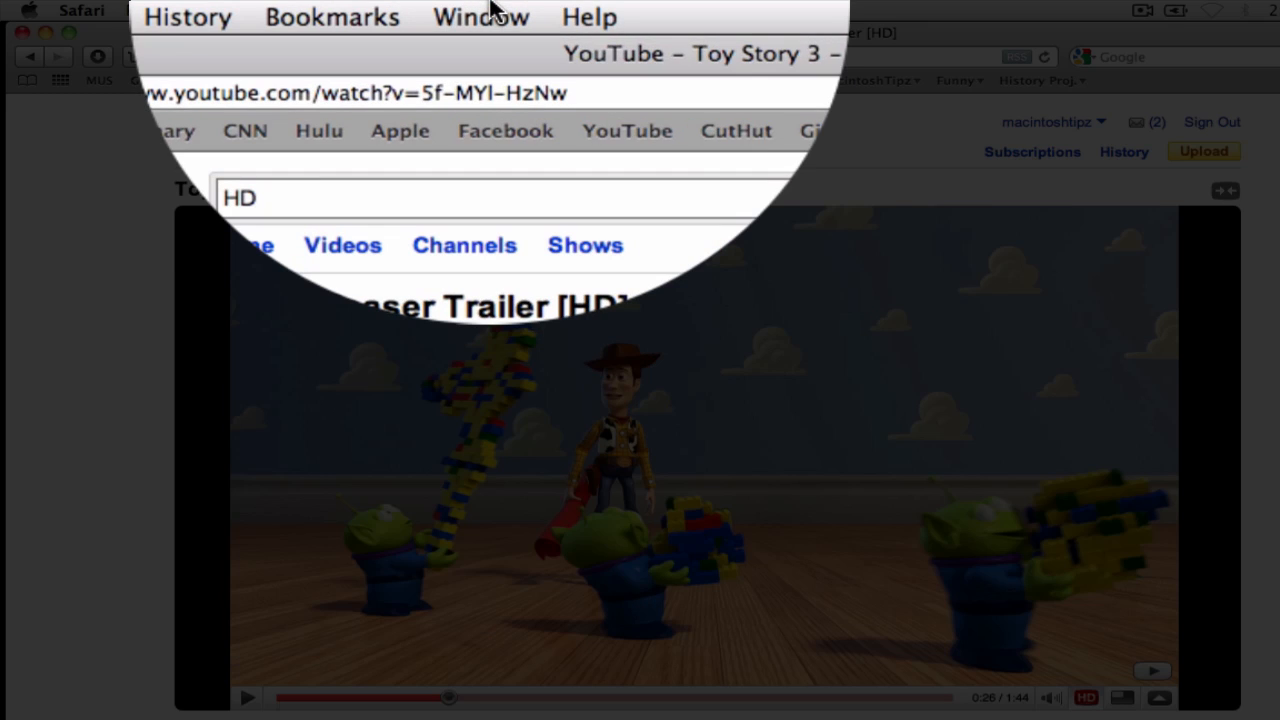
Step: Show the Toy Story 3 page's loaded resources in the Activity window to find the HD video
click(481, 16)
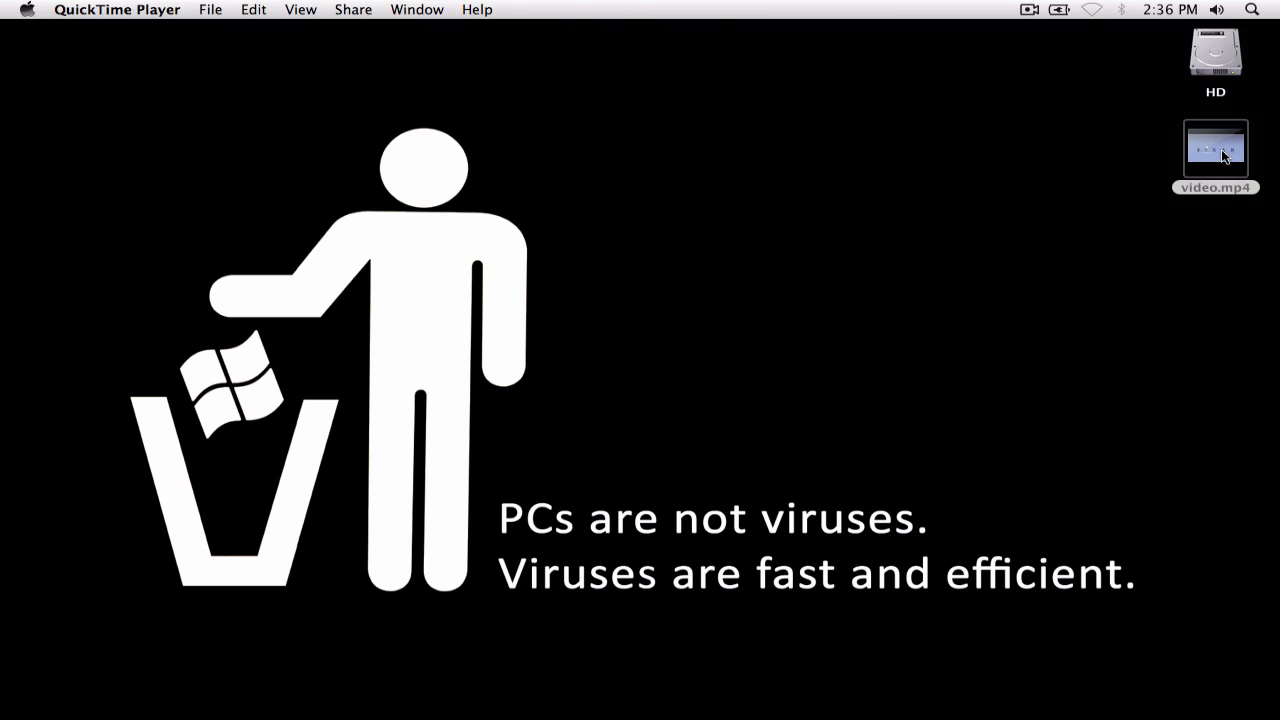
Step: Open video.mp4 in QuickTime Player and scrub through the Toy Story 3 trailer
double_click(1215, 148)
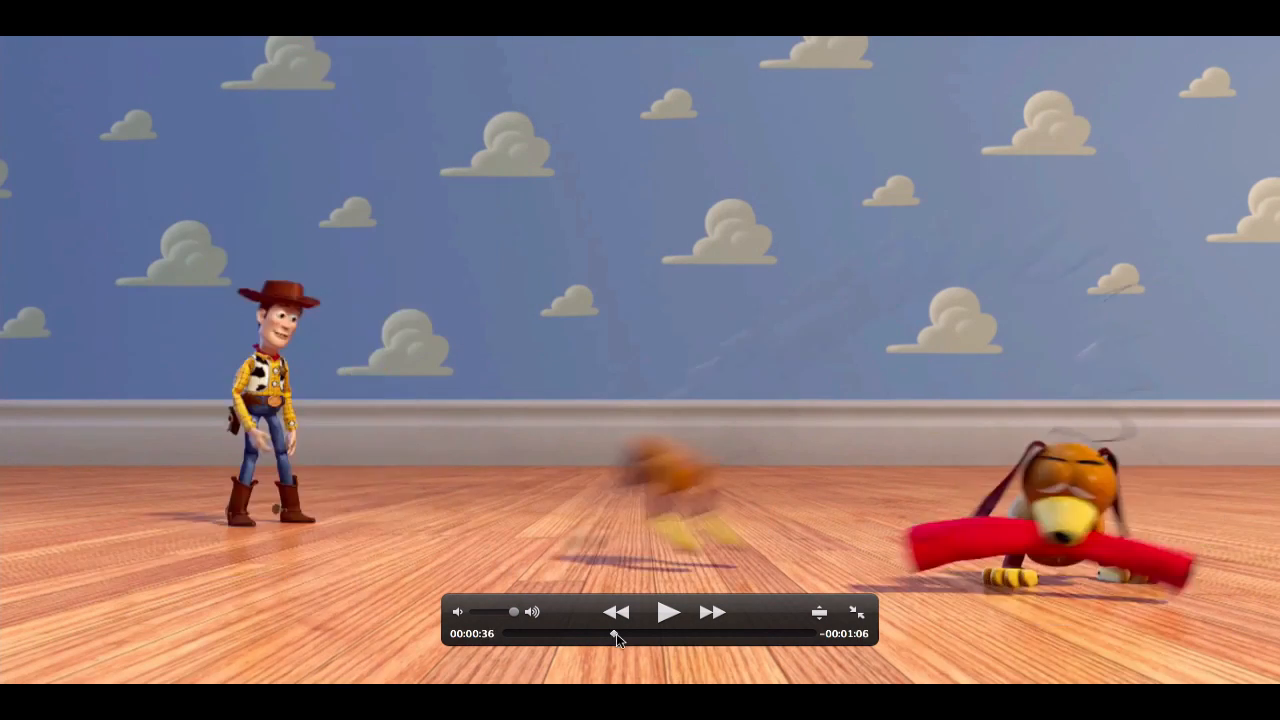
drag(615, 634, 730, 634)
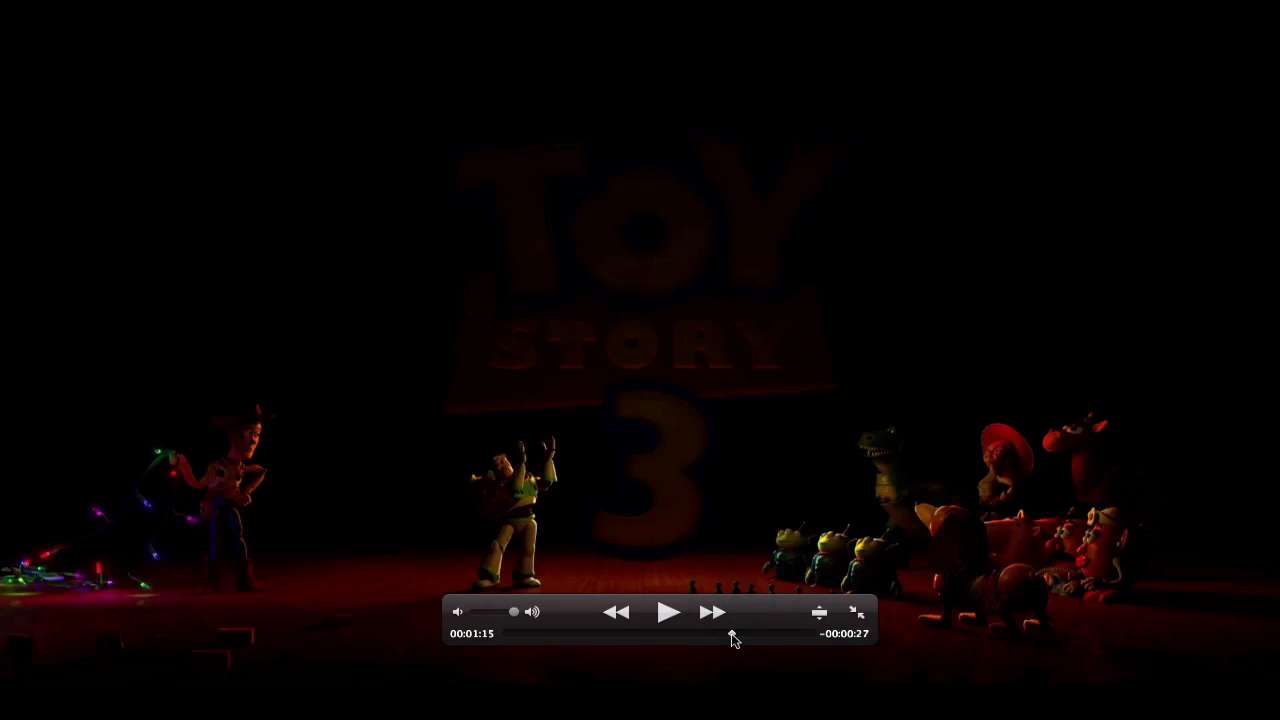
drag(730, 634, 600, 634)
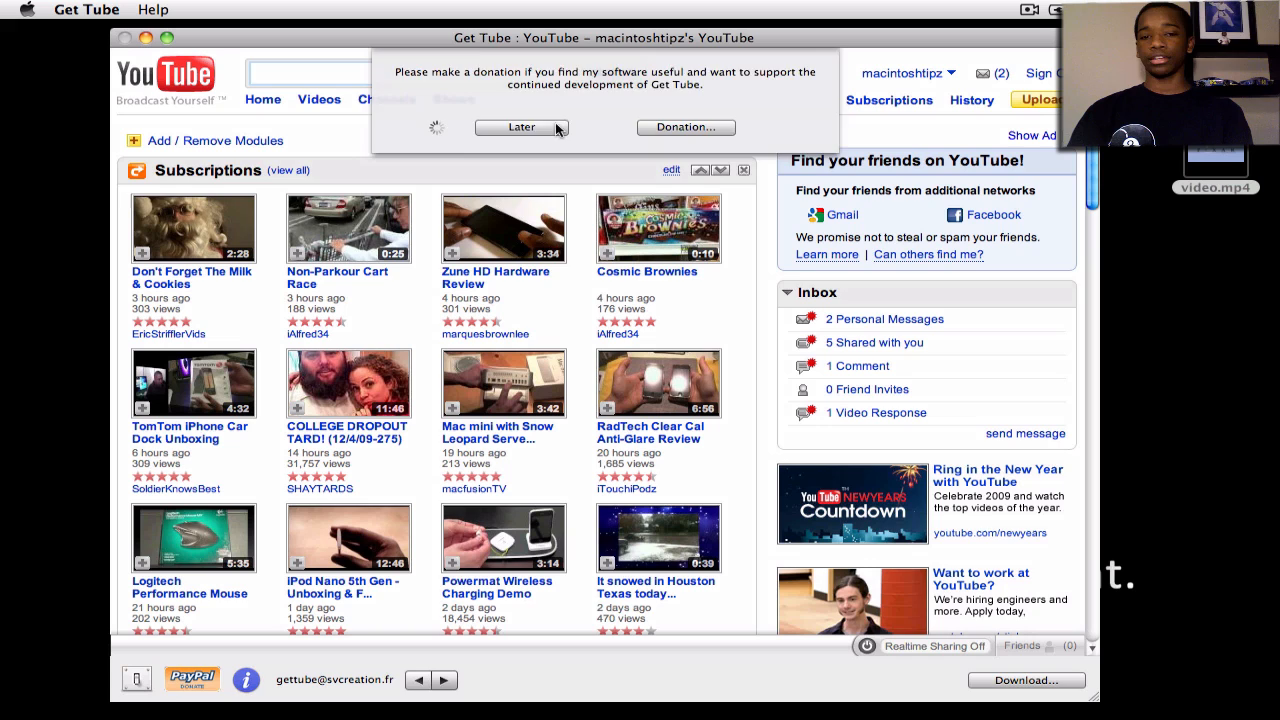
Step: Dismiss Get Tube's donation prompt and search YouTube for Shaytards
click(520, 127)
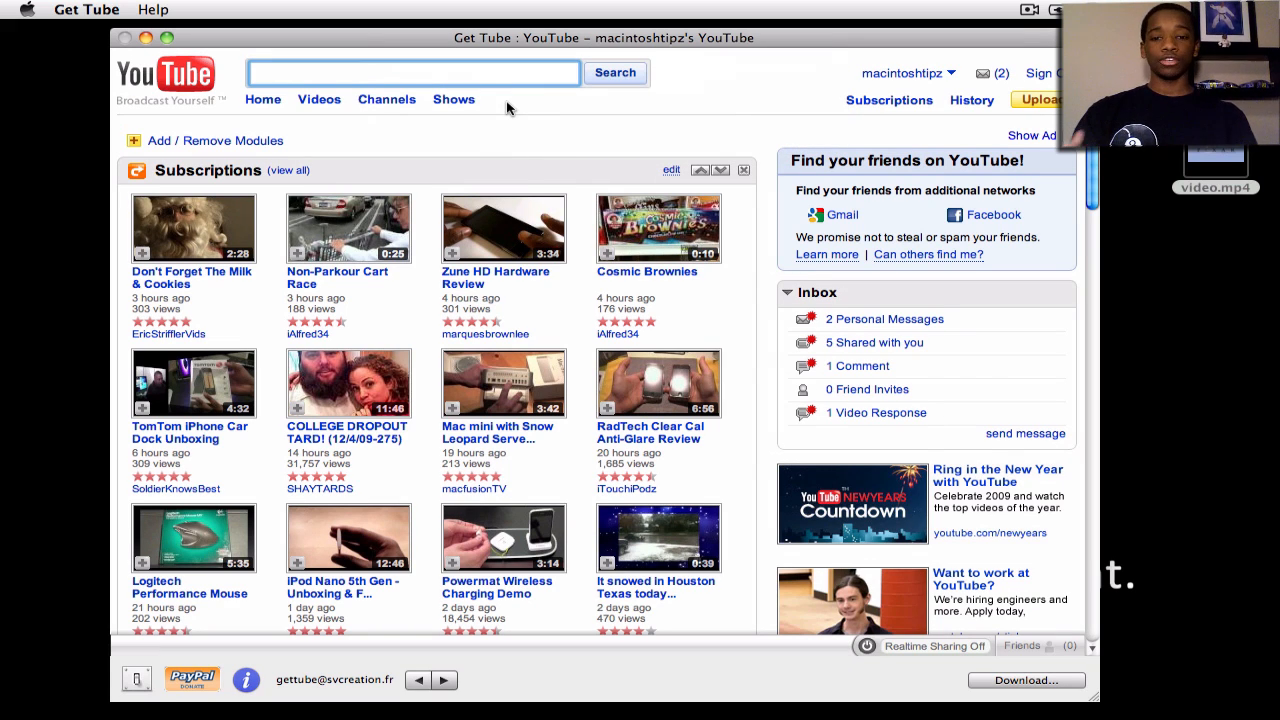
text(Shaytards)
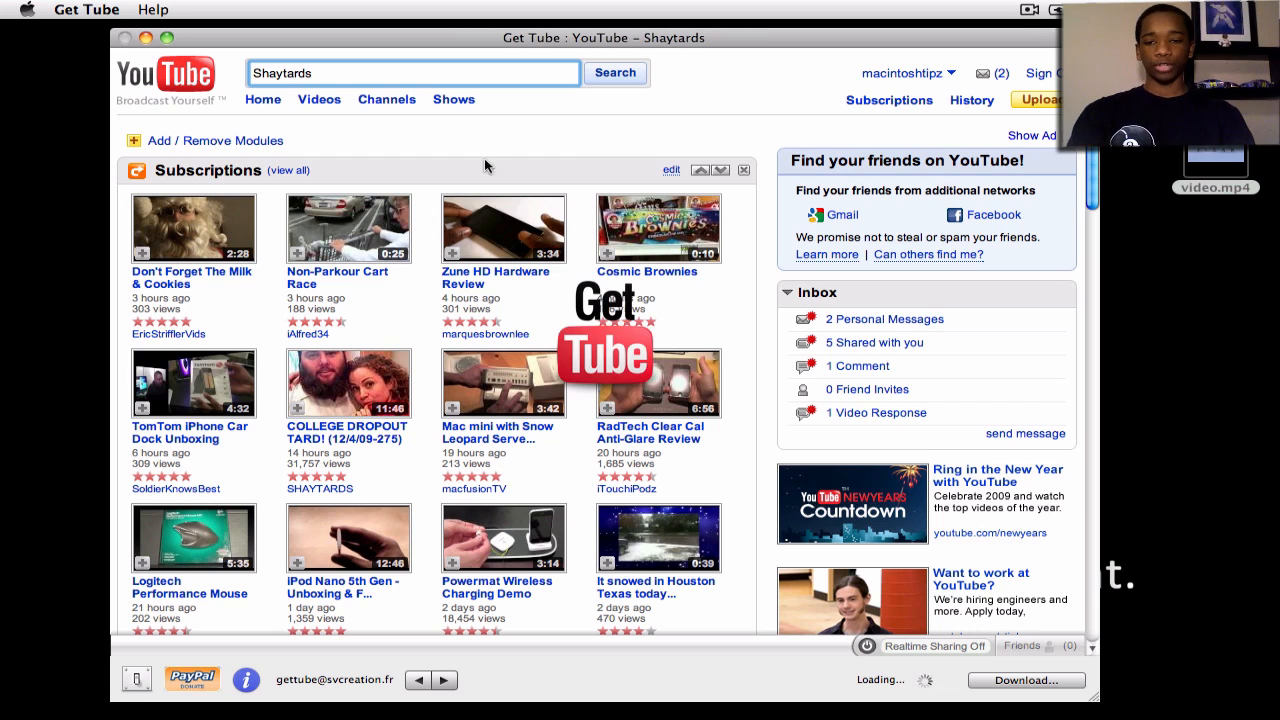
click(614, 72)
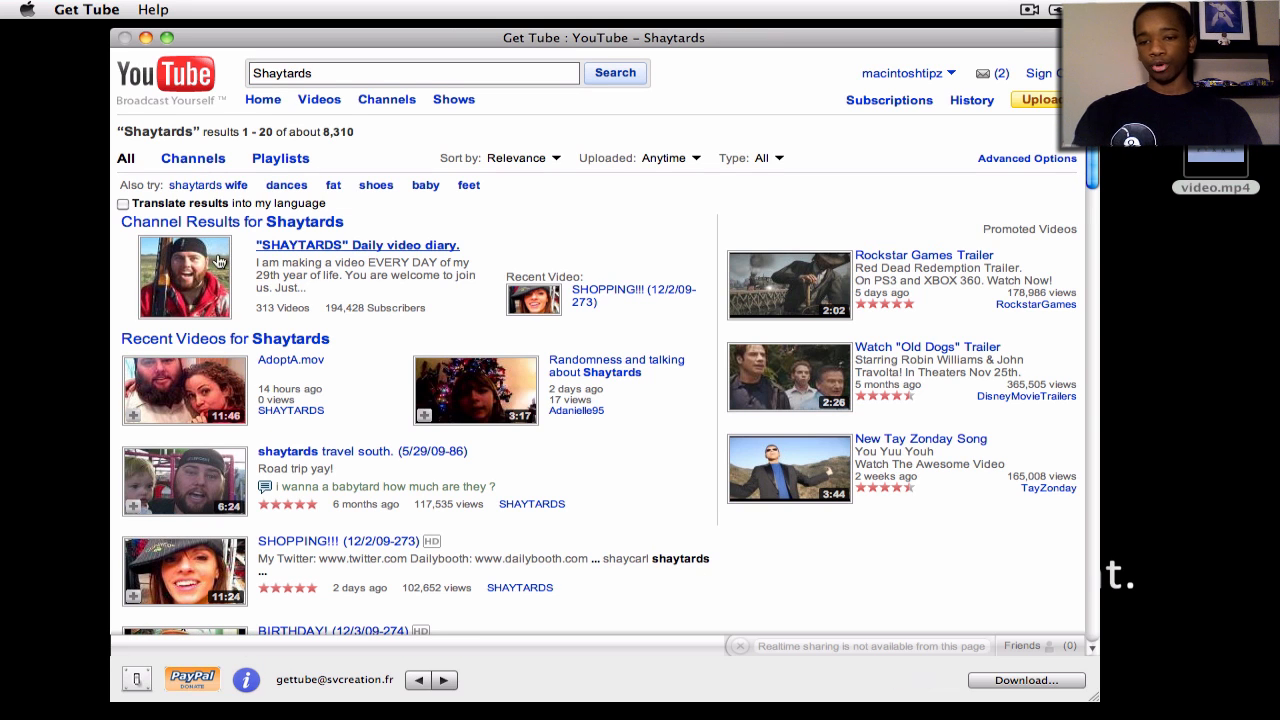
mouse_move(211, 414)
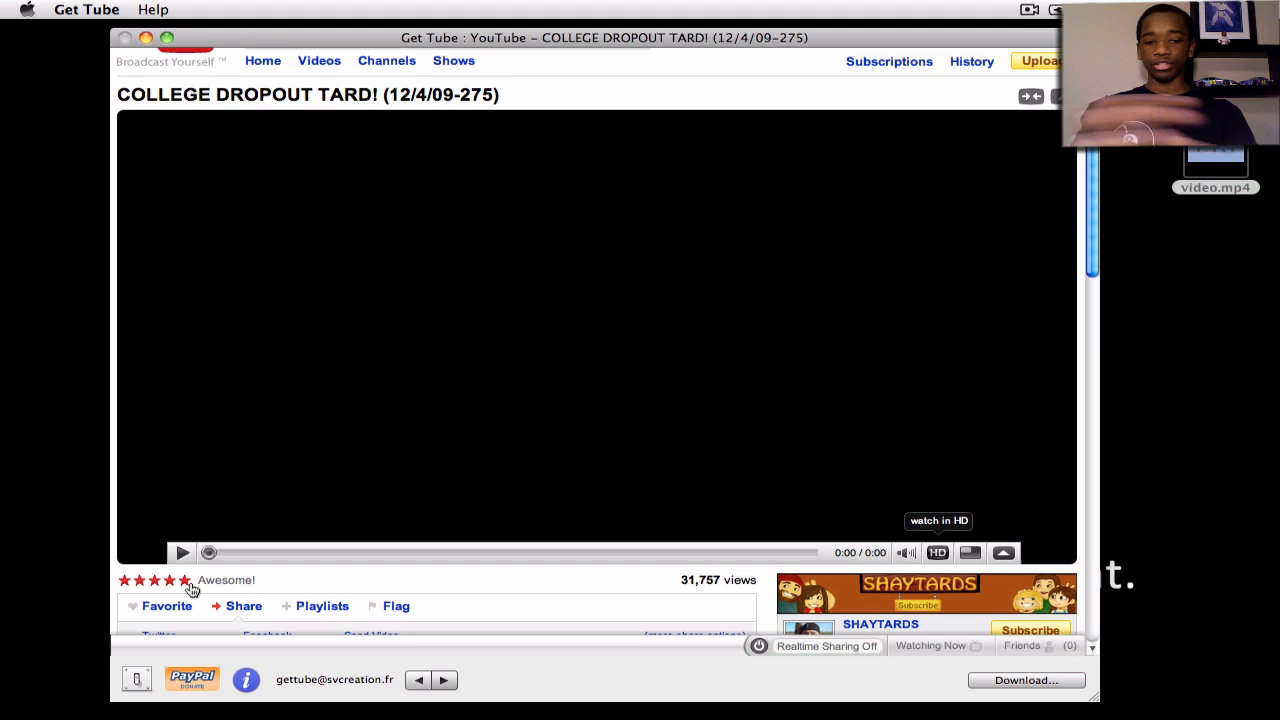
Step: Play and pause the COLLEGE DROPOUT TARD! video, then show its download settings
click(182, 552)
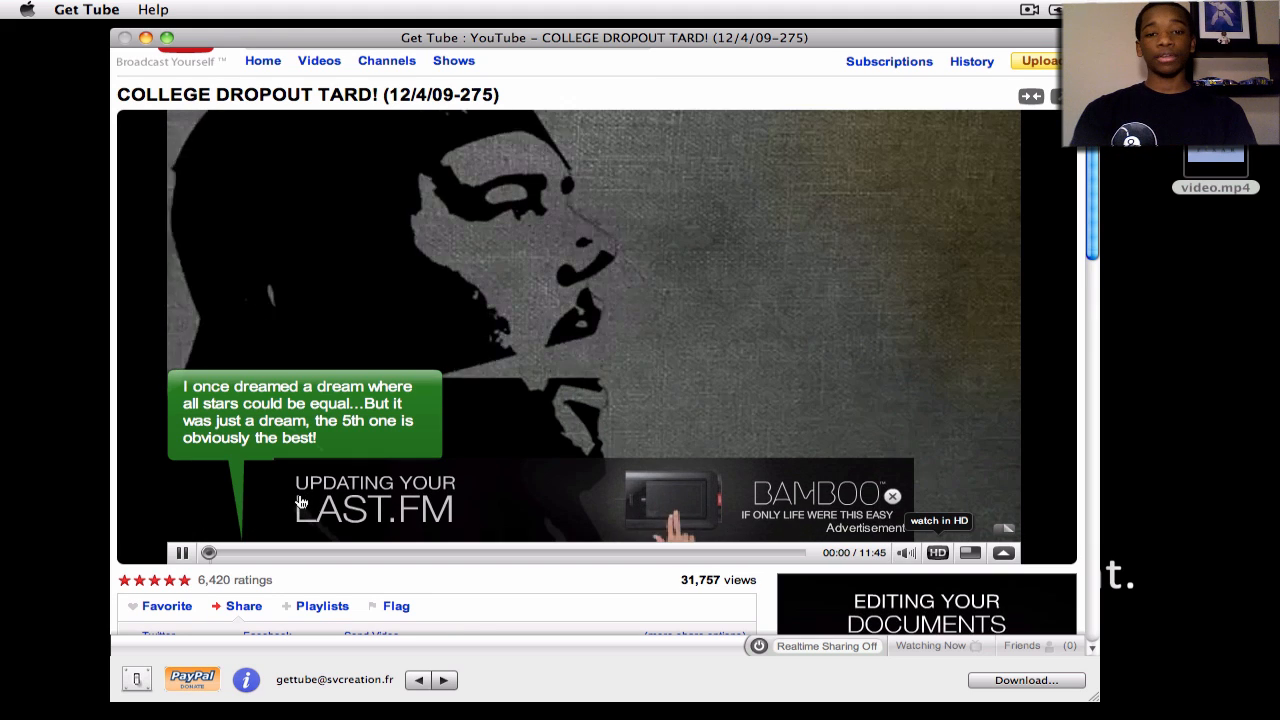
click(183, 552)
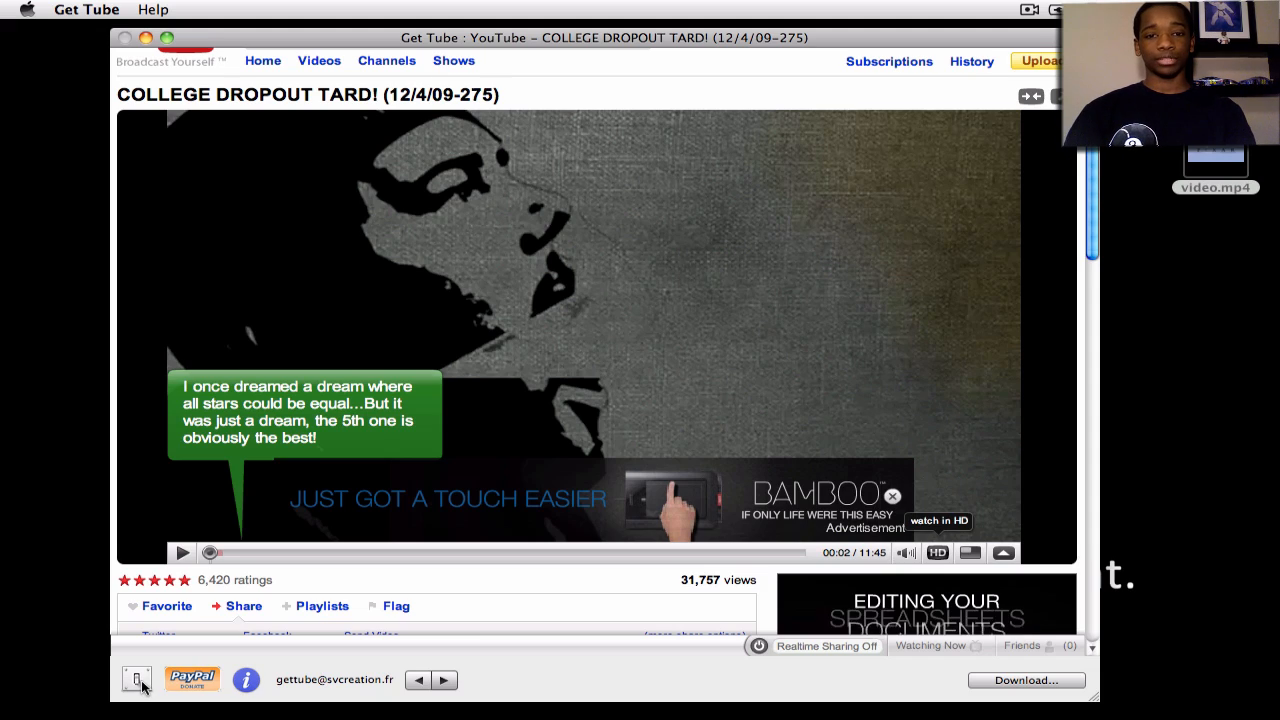
click(136, 680)
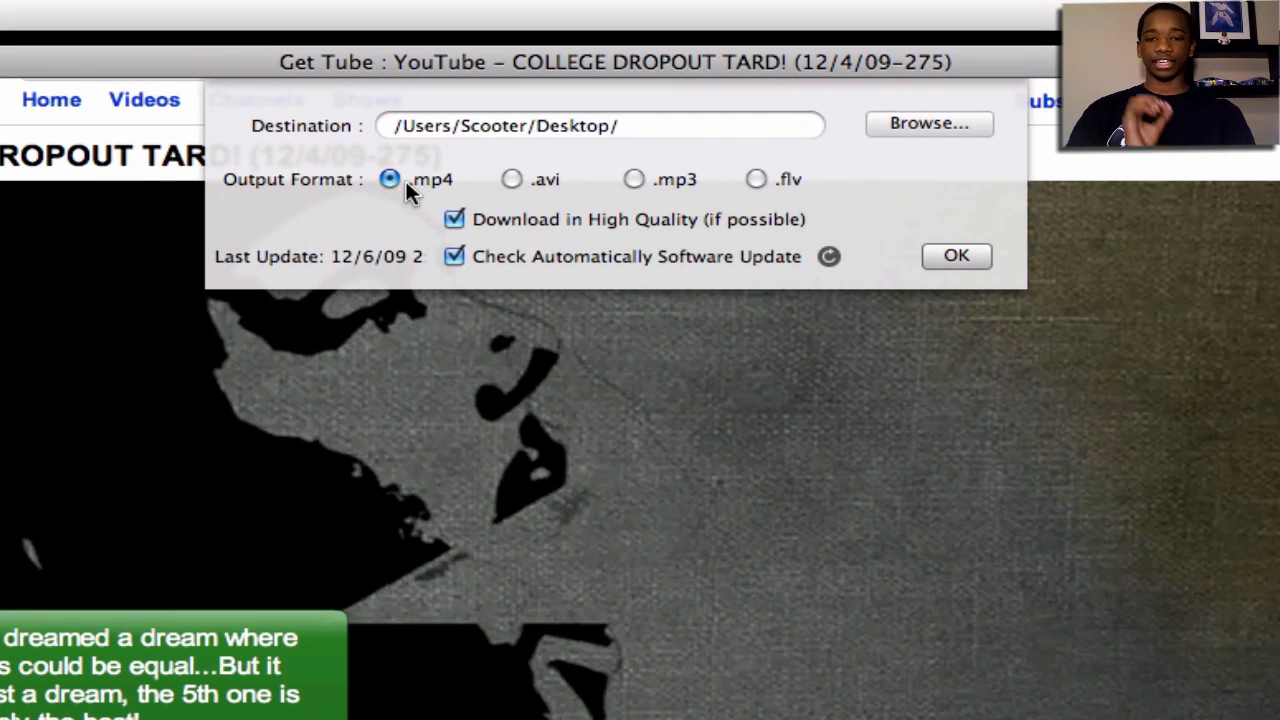
mouse_move(720, 195)
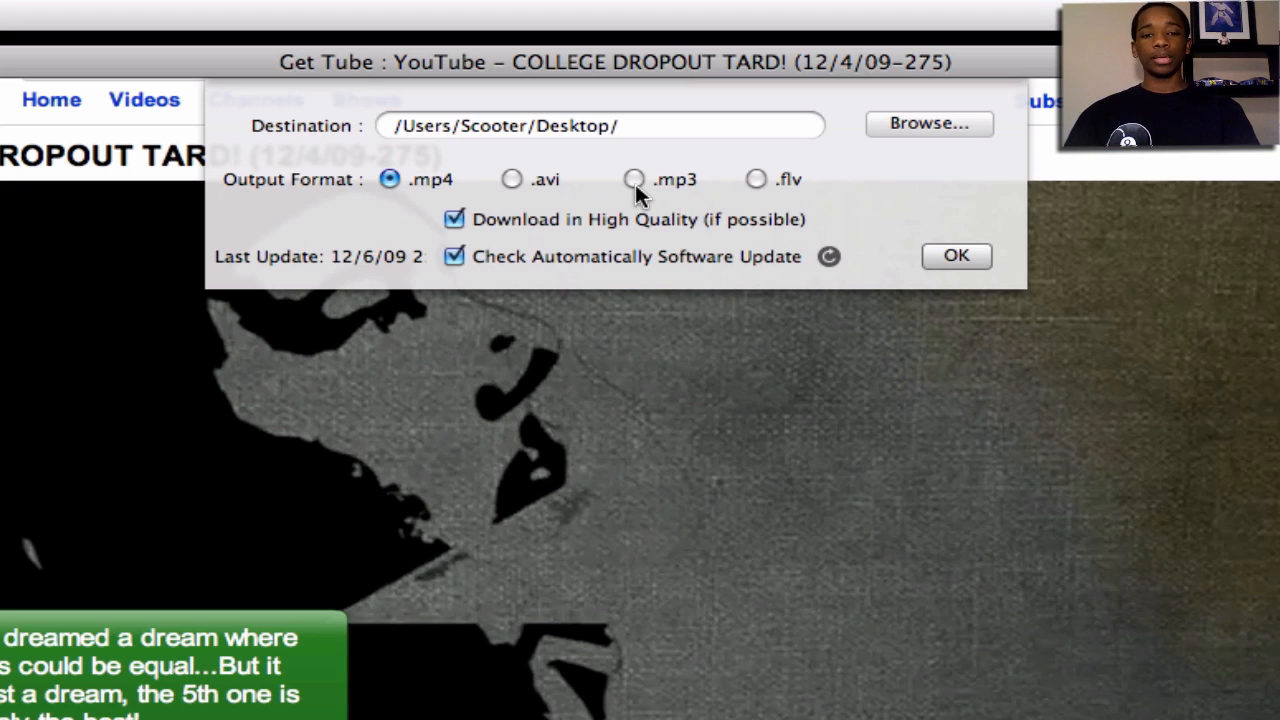
Step: Switch the output format to .mp3, then back to .mp4 with high quality kept
click(634, 179)
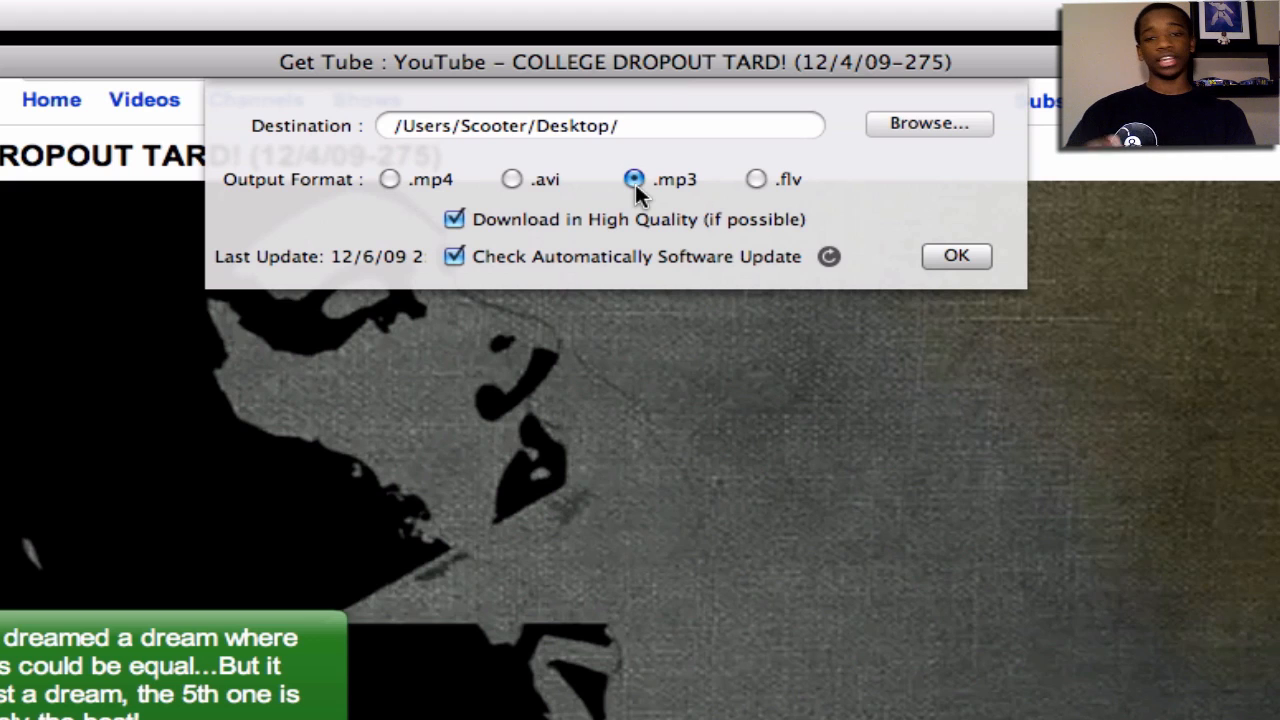
click(389, 179)
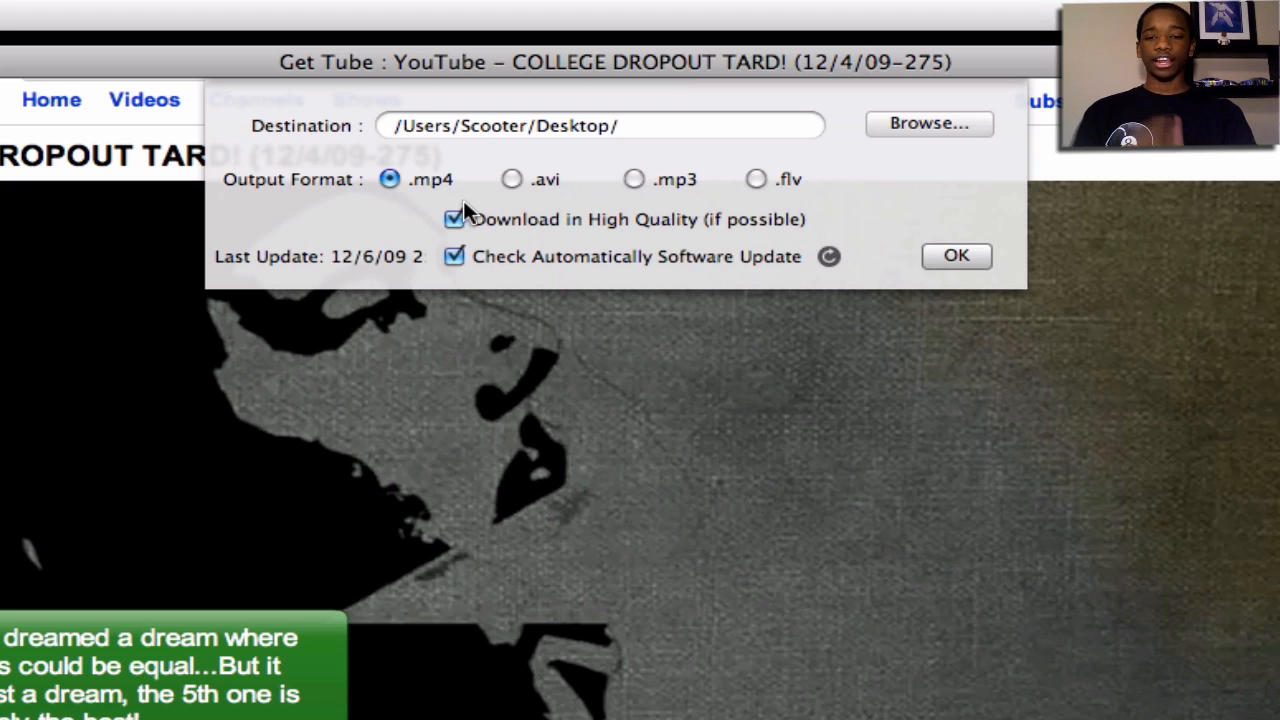
mouse_move(530, 268)
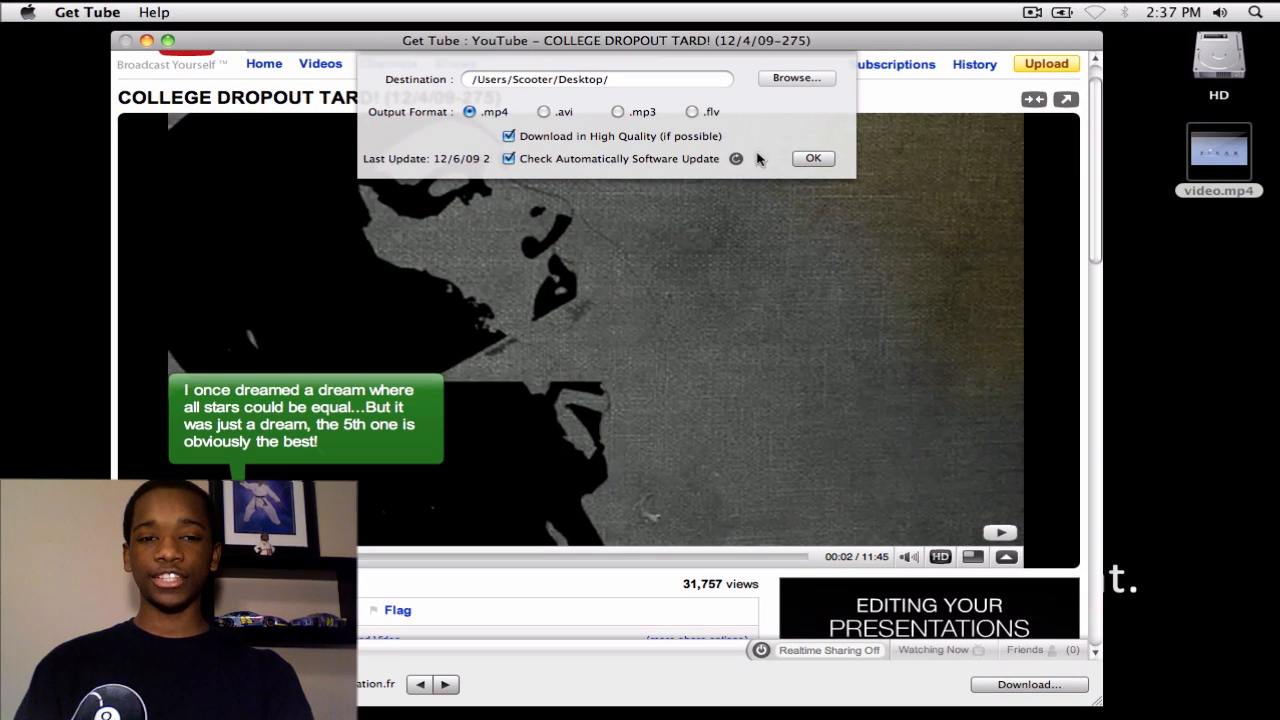
Step: Confirm Get Tube's settings, then view Safari's Glims General options and close preferences
click(812, 158)
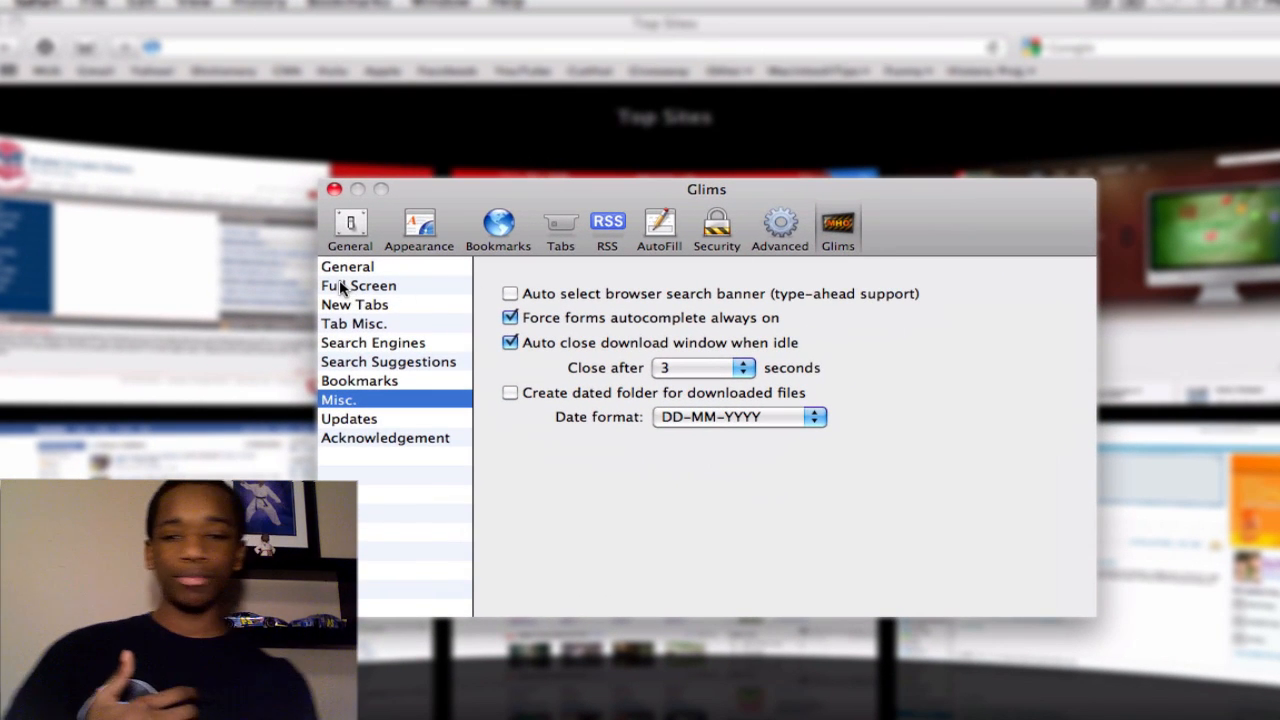
click(347, 266)
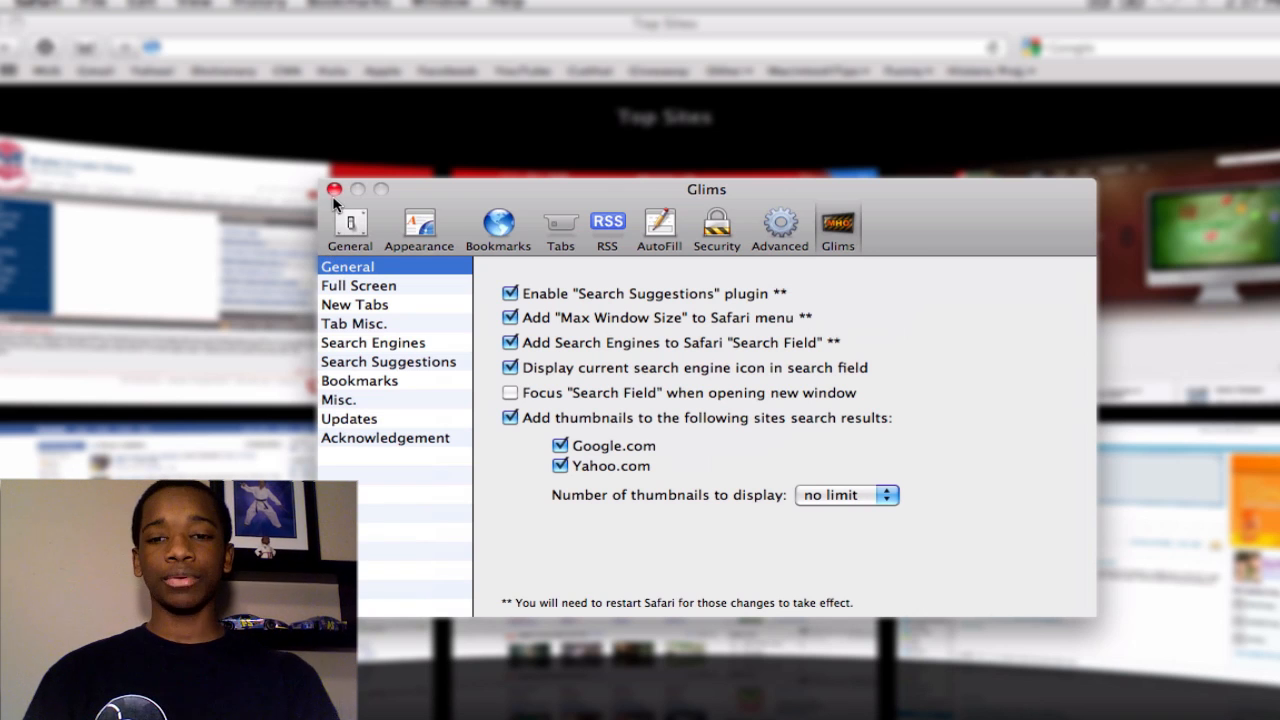
click(334, 189)
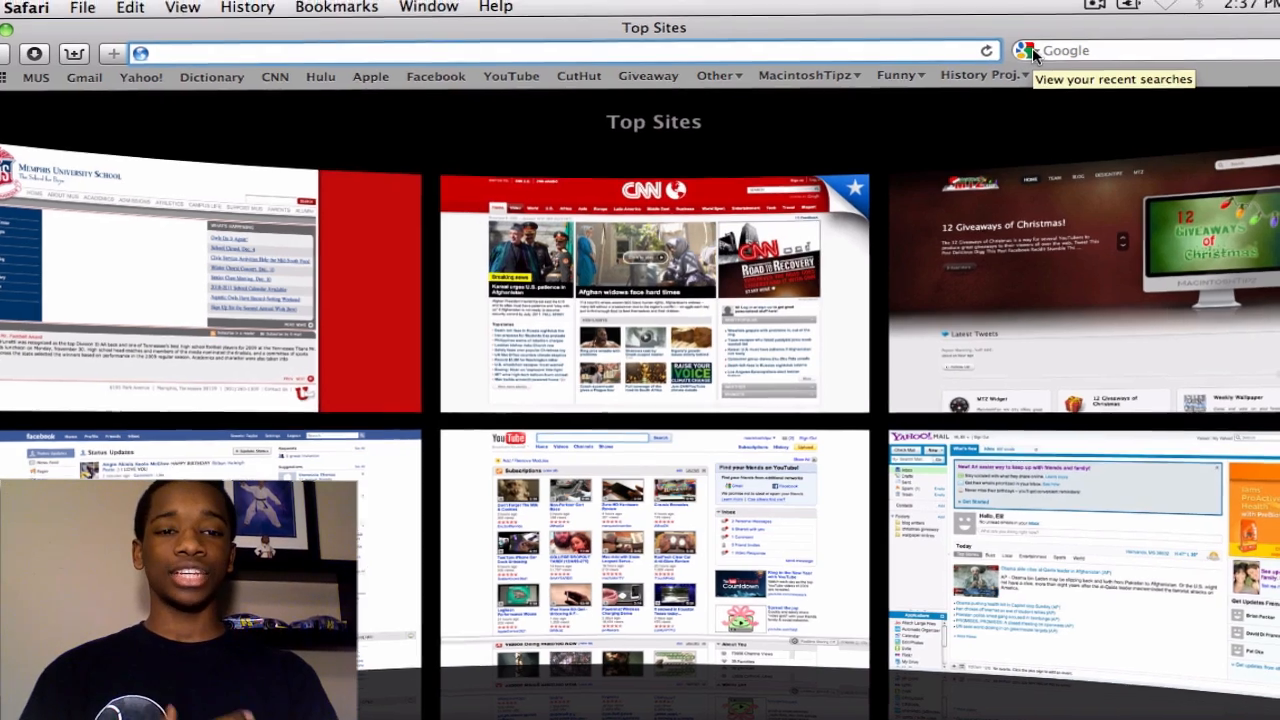
click(1033, 50)
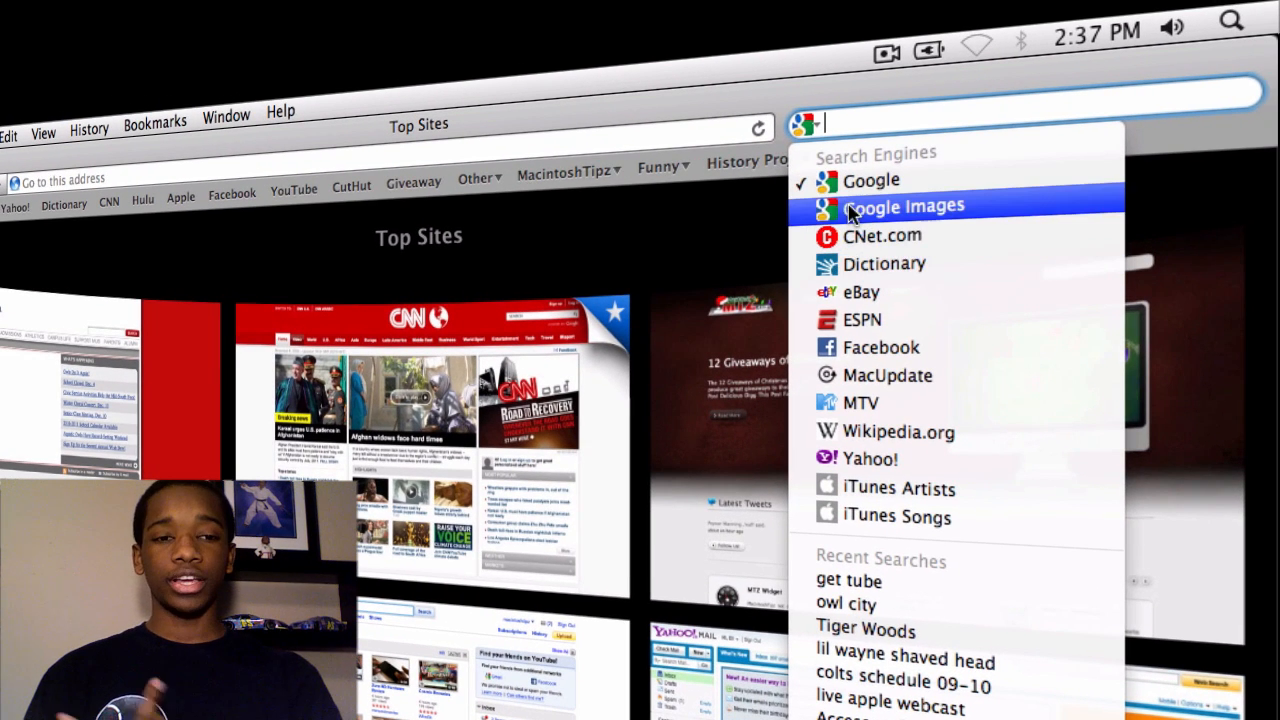
mouse_move(884, 263)
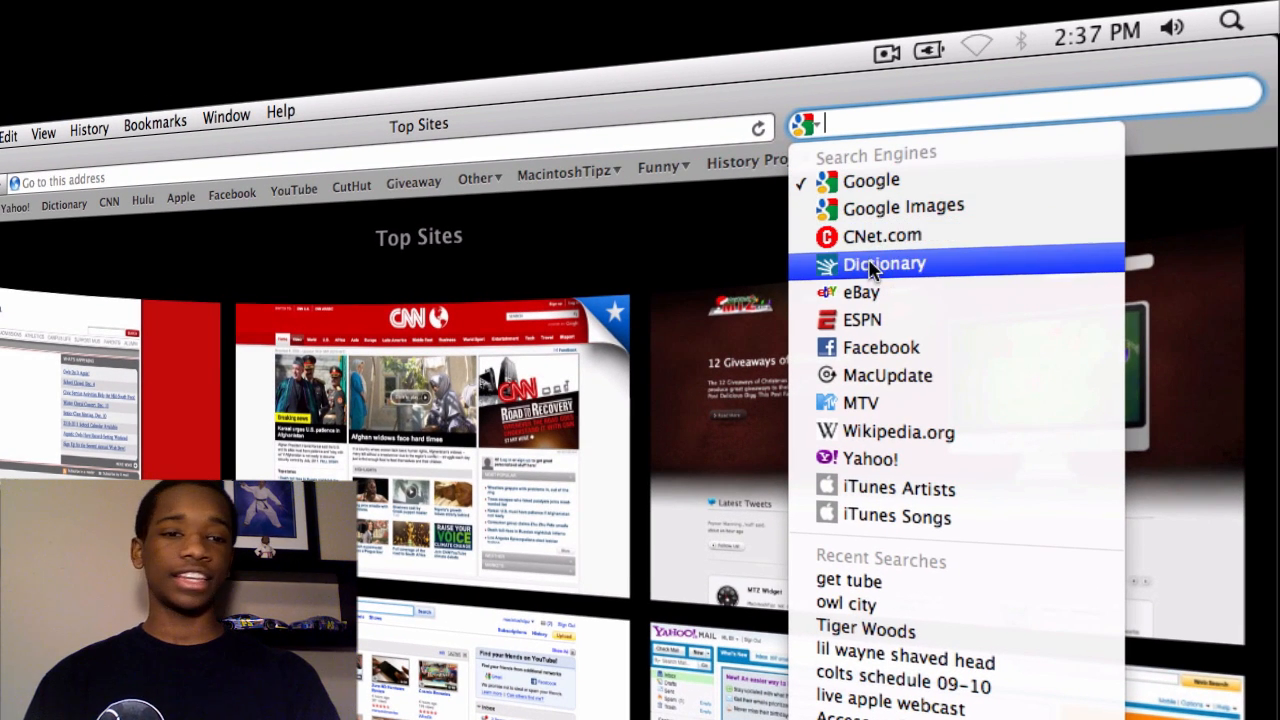
mouse_move(880, 347)
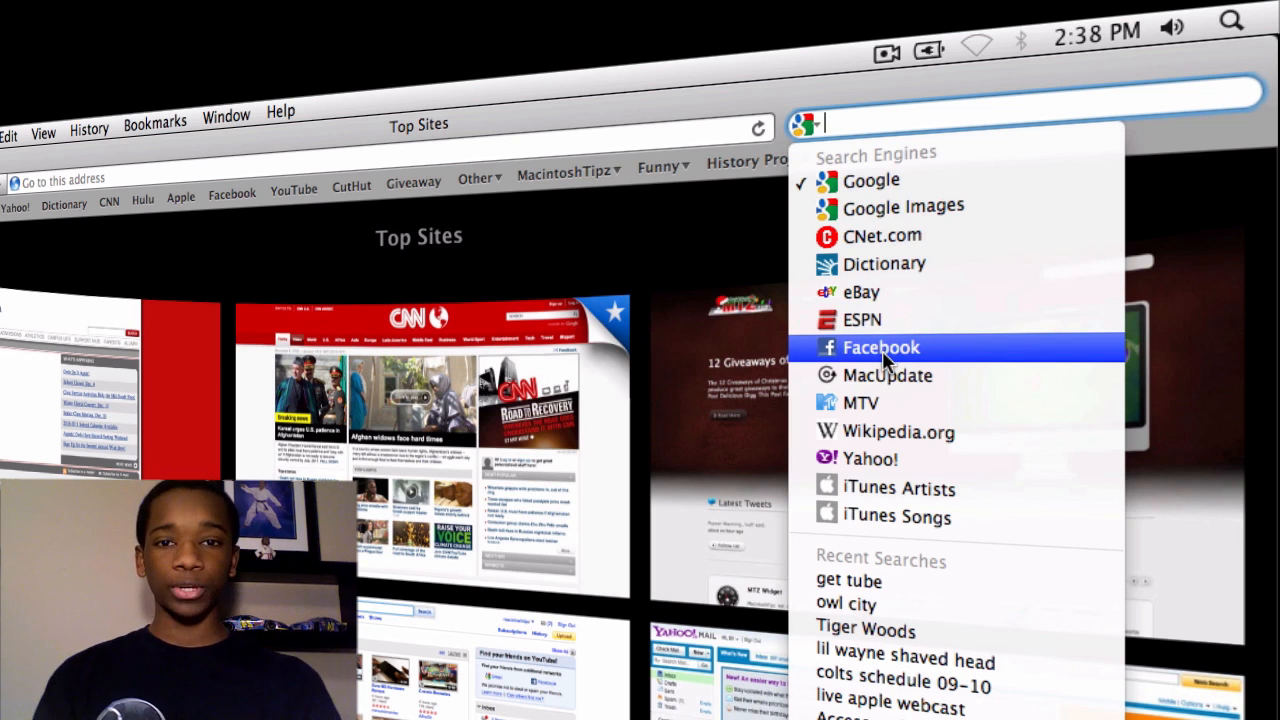
mouse_move(897, 516)
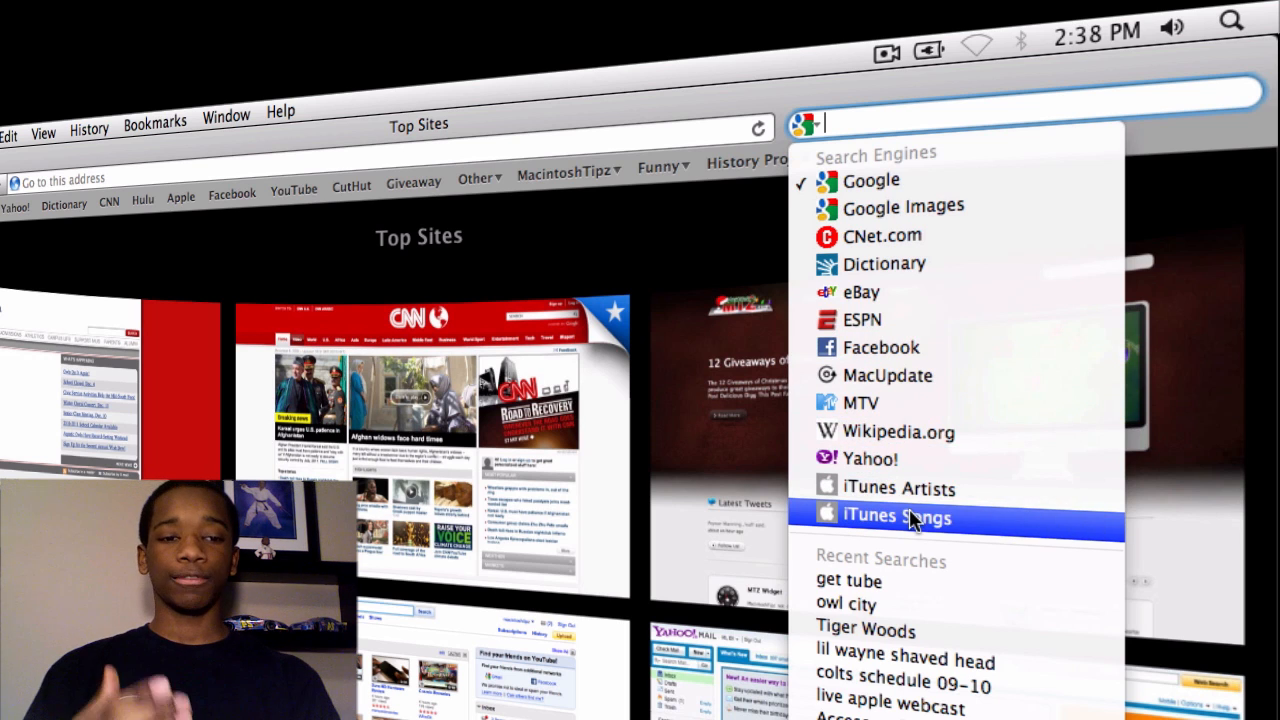
mouse_move(897, 432)
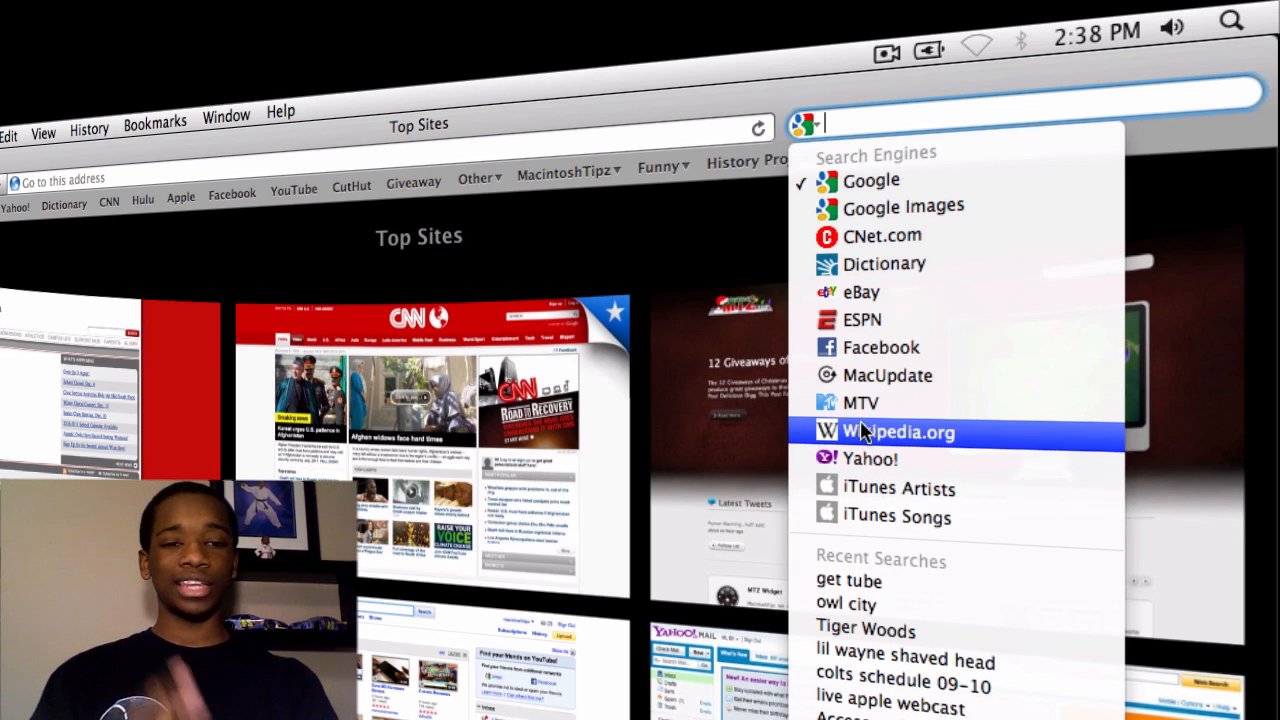
mouse_move(888, 375)
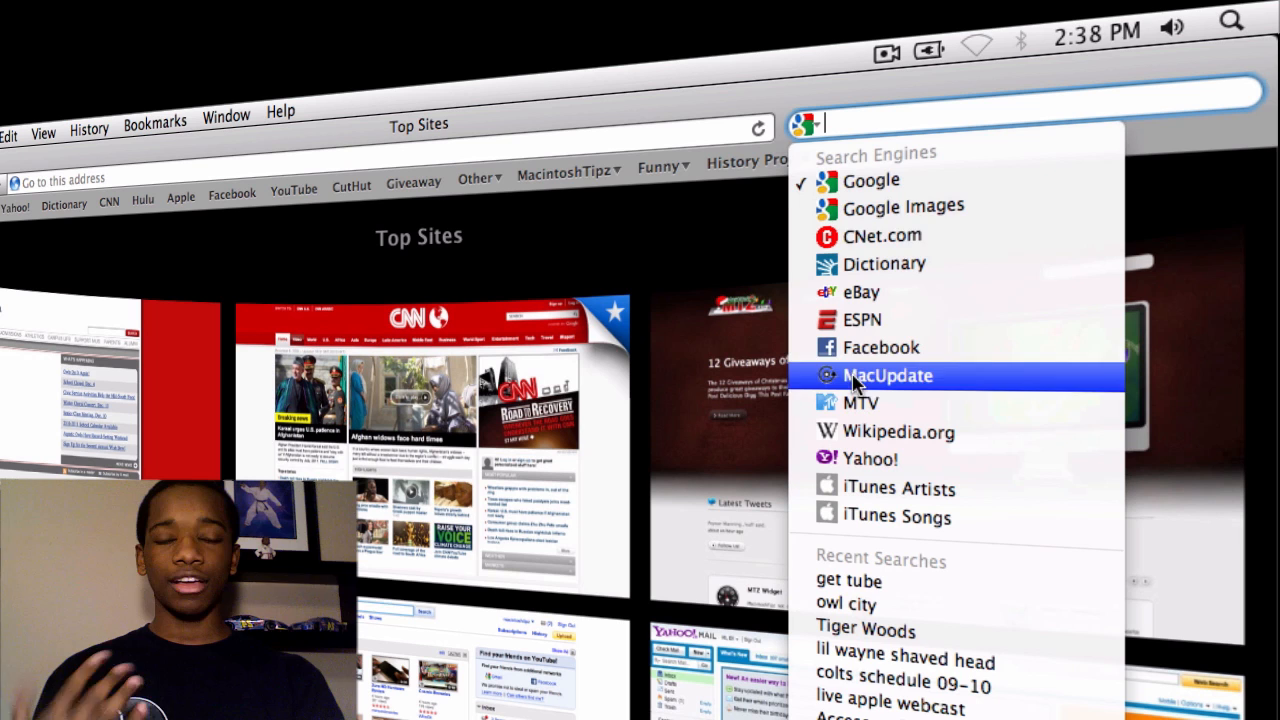
click(805, 123)
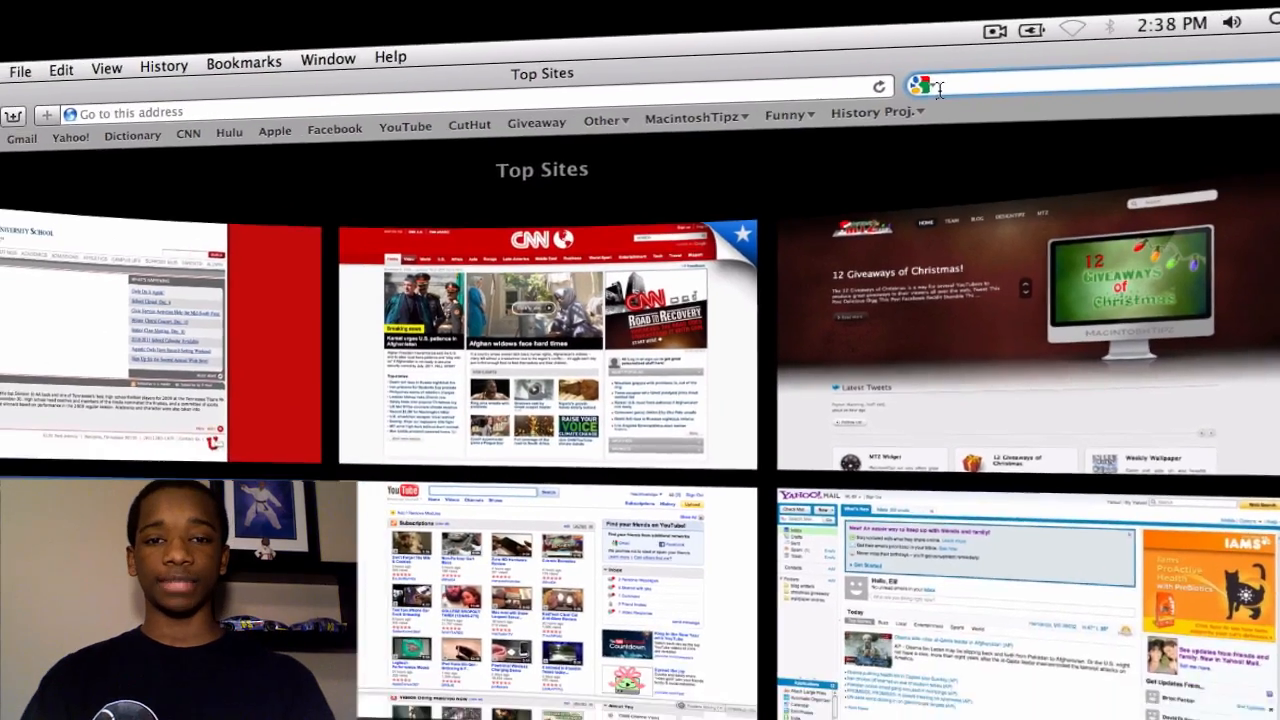
click(968, 55)
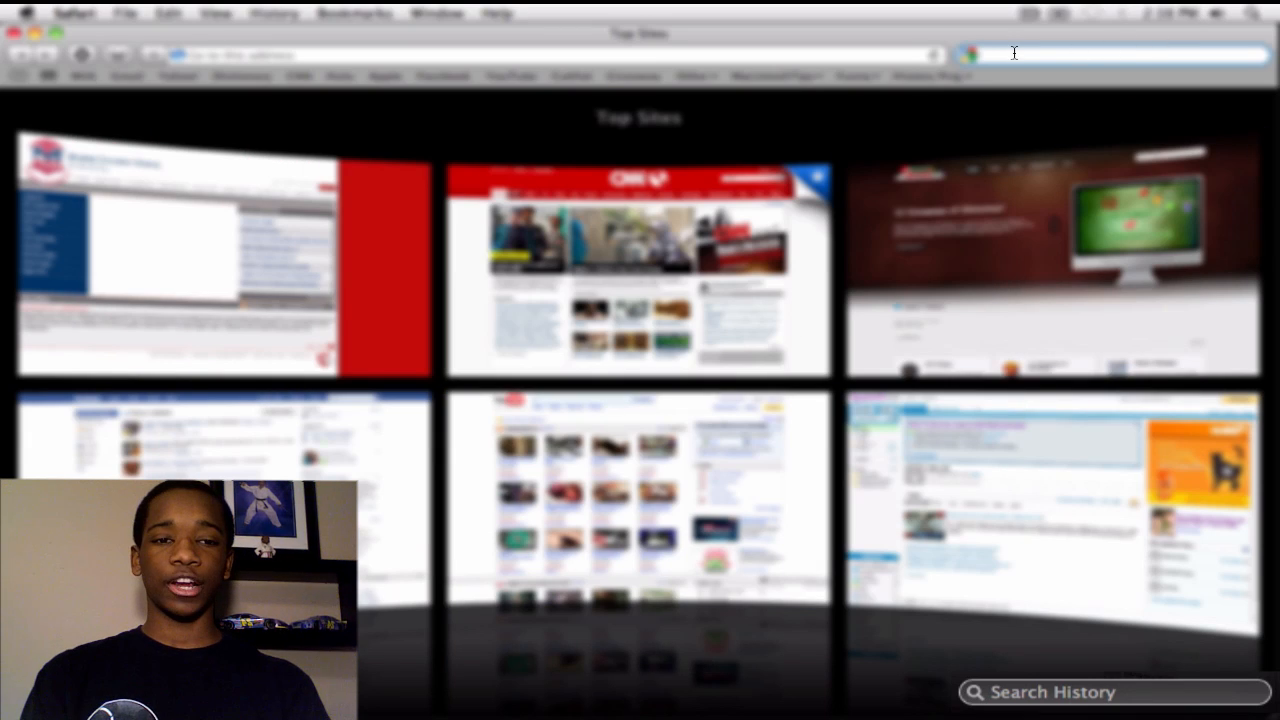
Step: Search Google for apple.com by typing Apple and choosing the apple.com suggestion
click(969, 54)
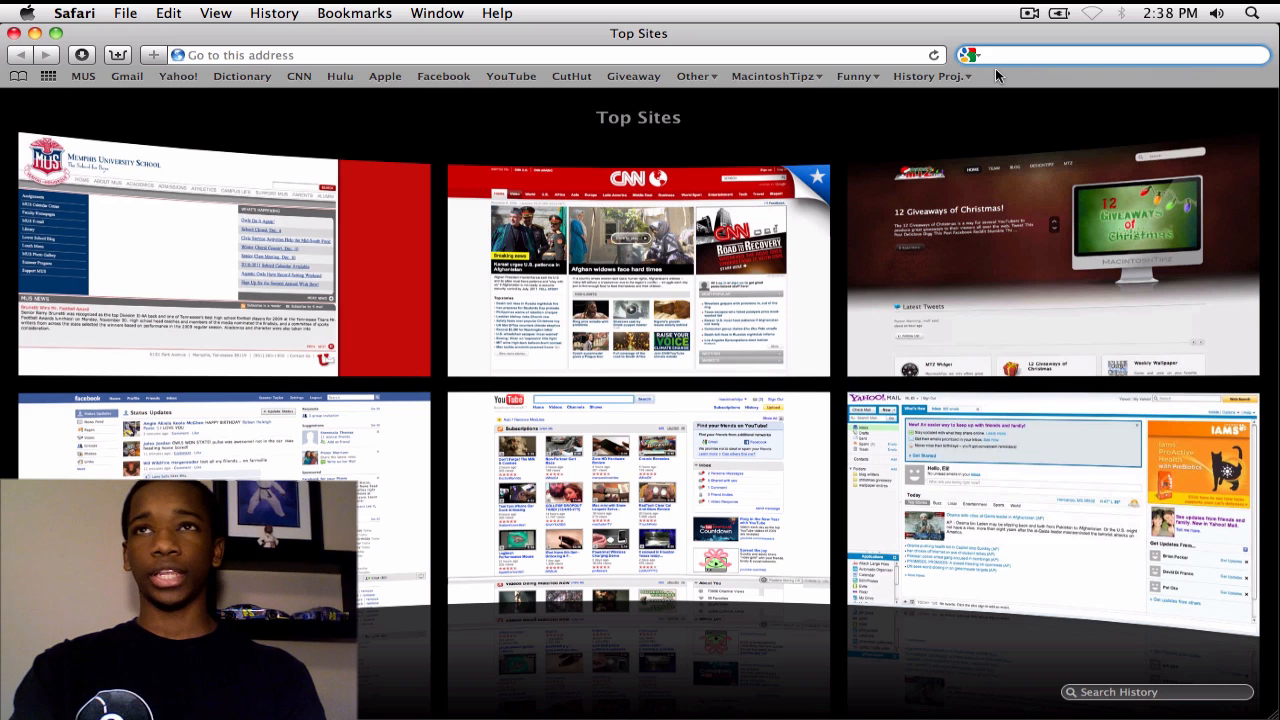
text(Apple)
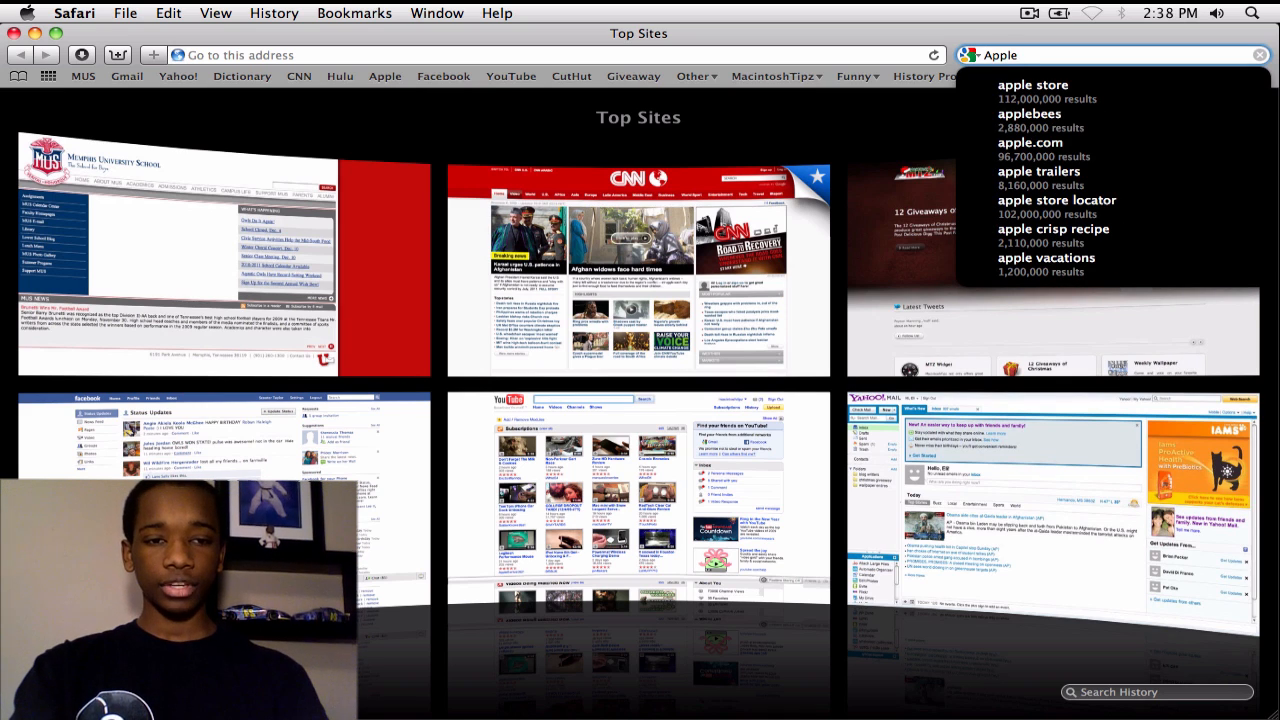
mouse_move(980, 56)
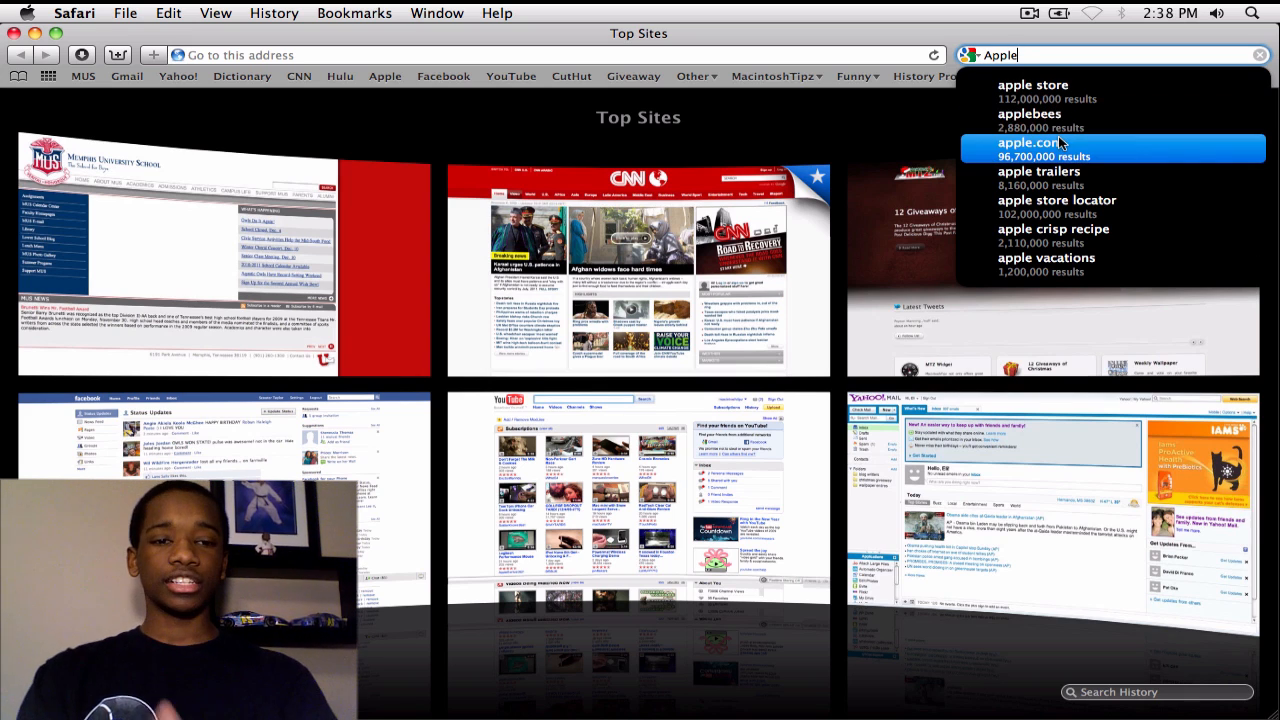
click(1030, 148)
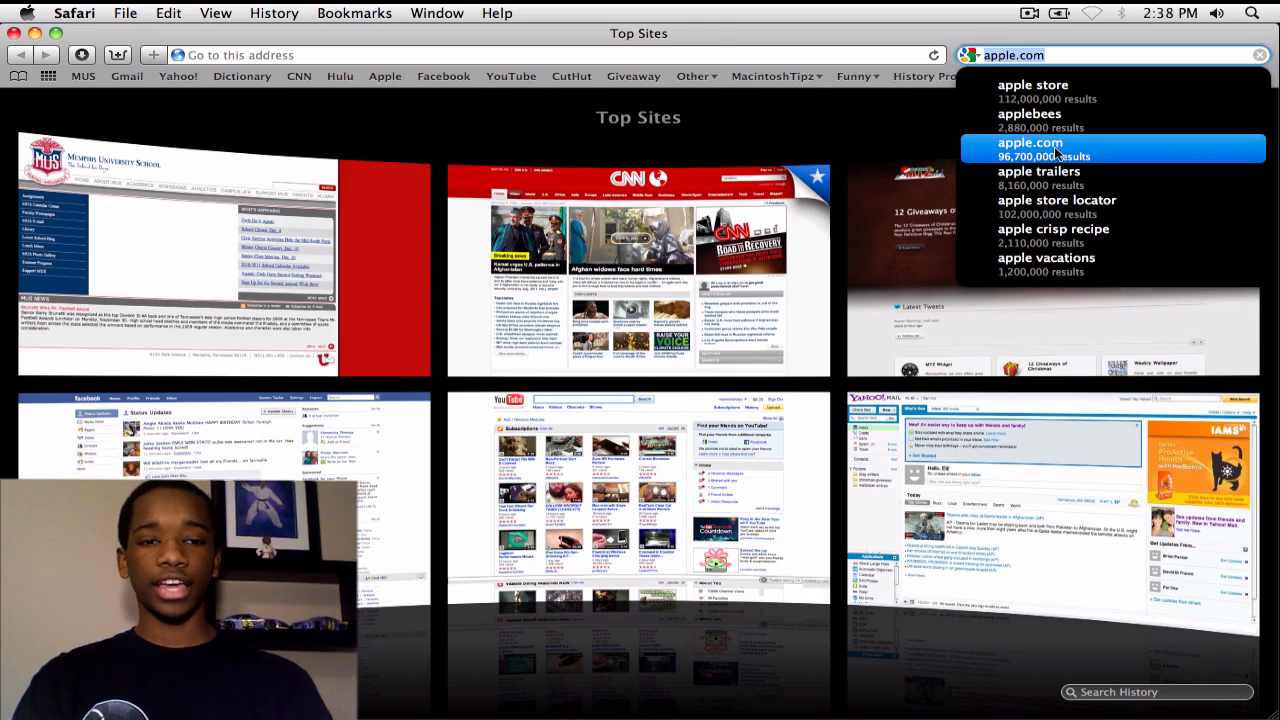
click(1030, 149)
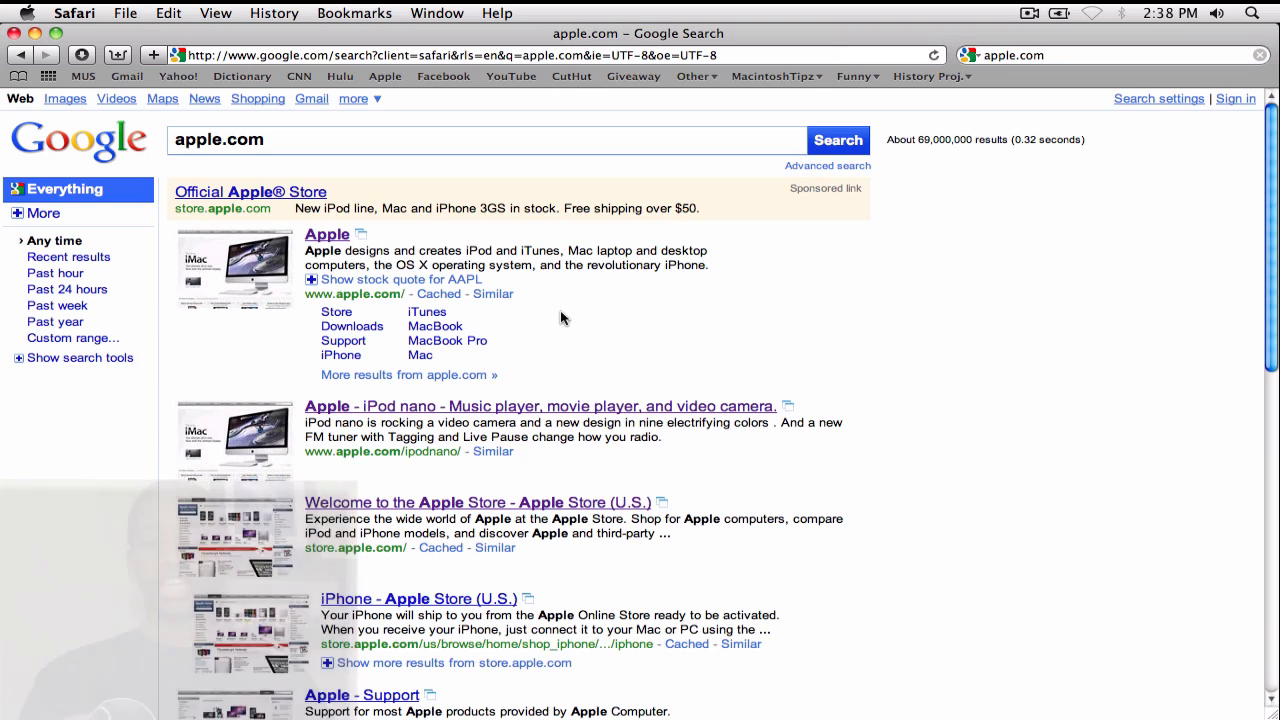
Step: Scroll down the apple.com Google results to see the thumbnails
scroll(down, 3)
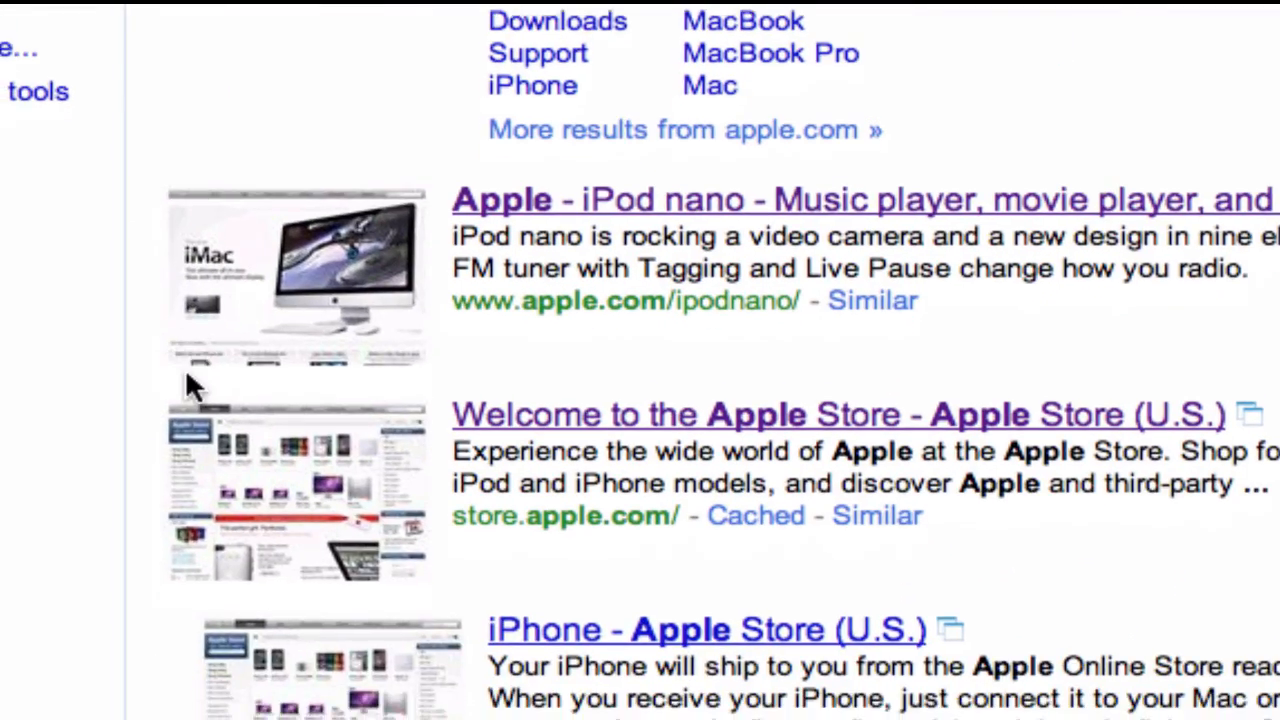
scroll(down, 3)
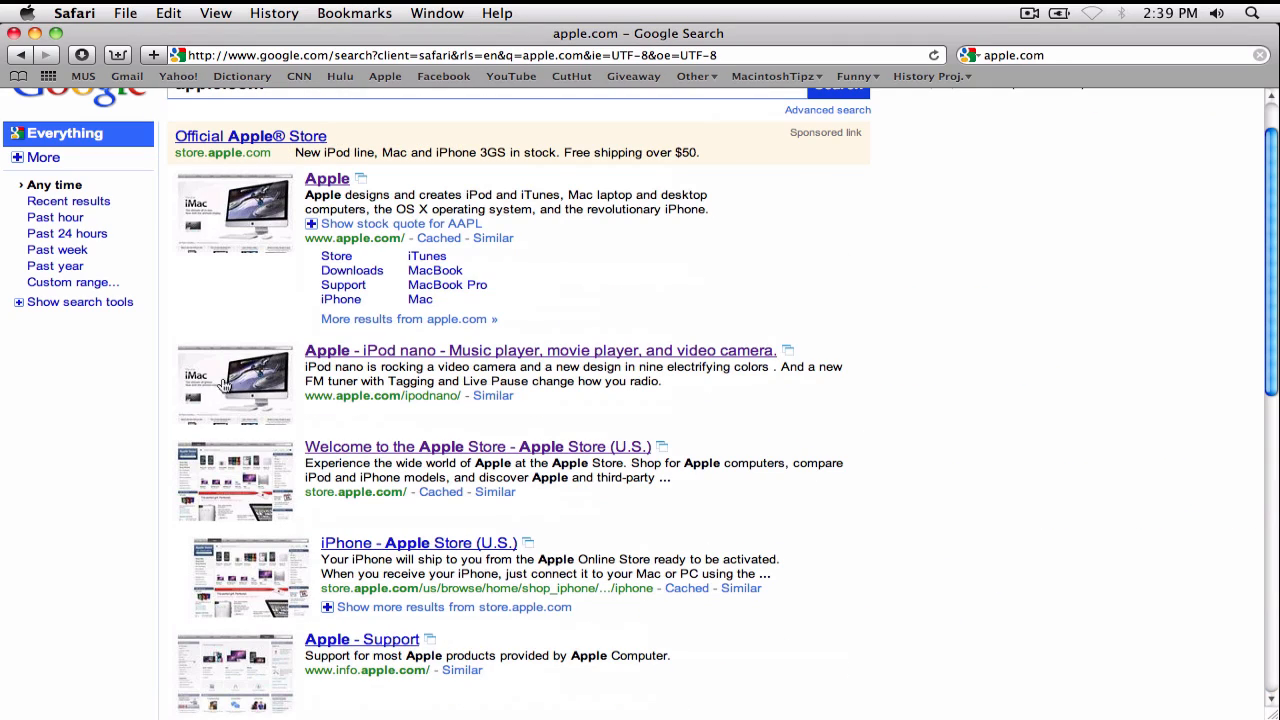
mouse_move(268, 390)
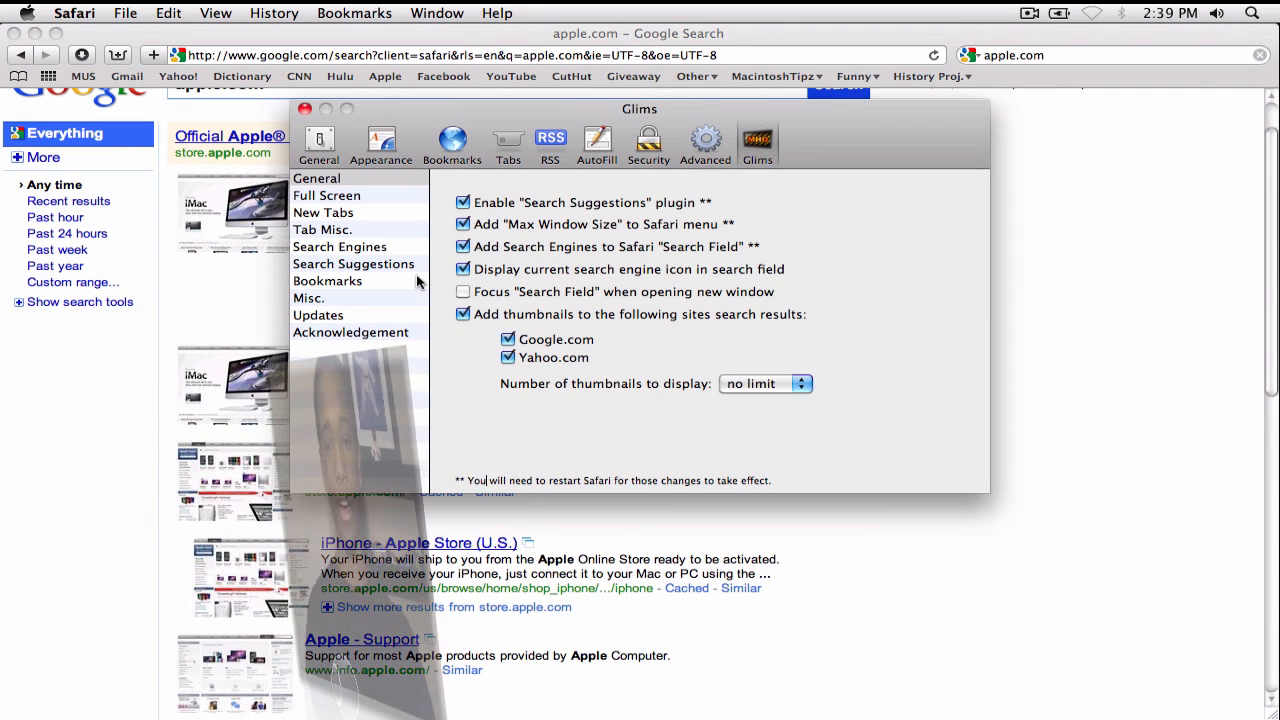
Step: Close the Glims preferences window showing the Google and Yahoo thumbnail options
click(327, 195)
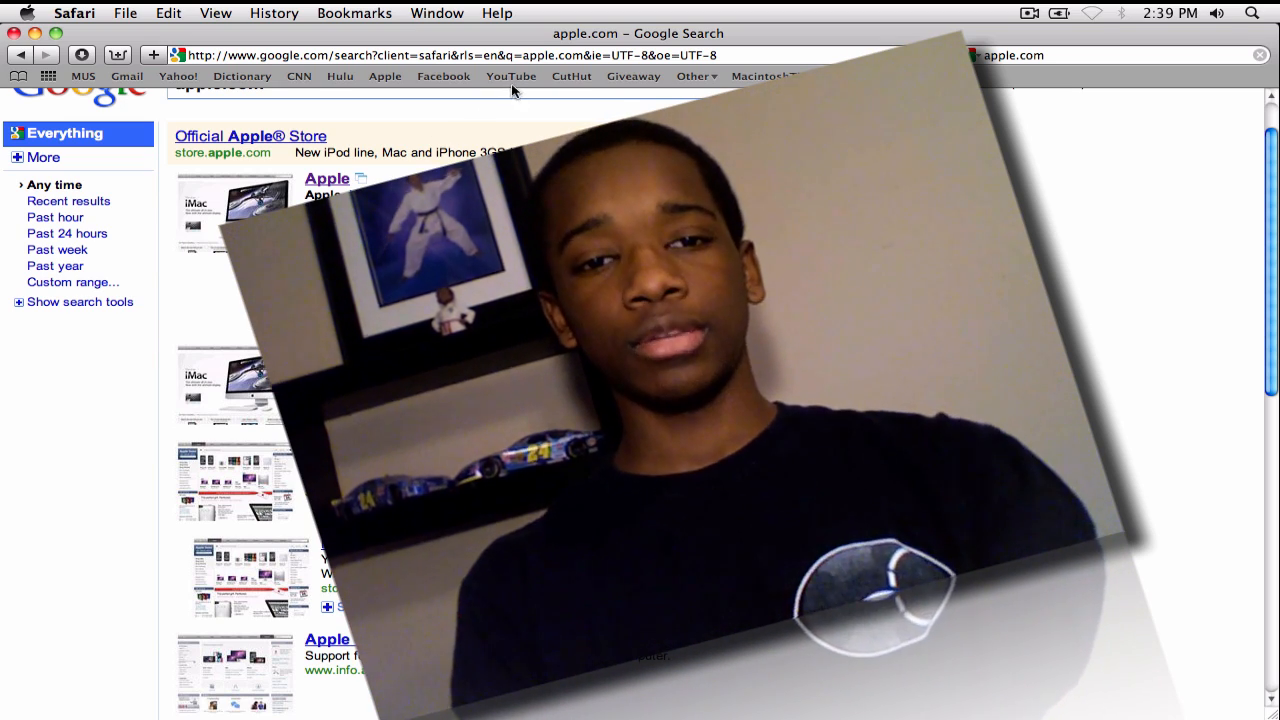
Step: Go to the YouTube bookmark and scroll down the 12 Giveaways of Christmas page
click(511, 76)
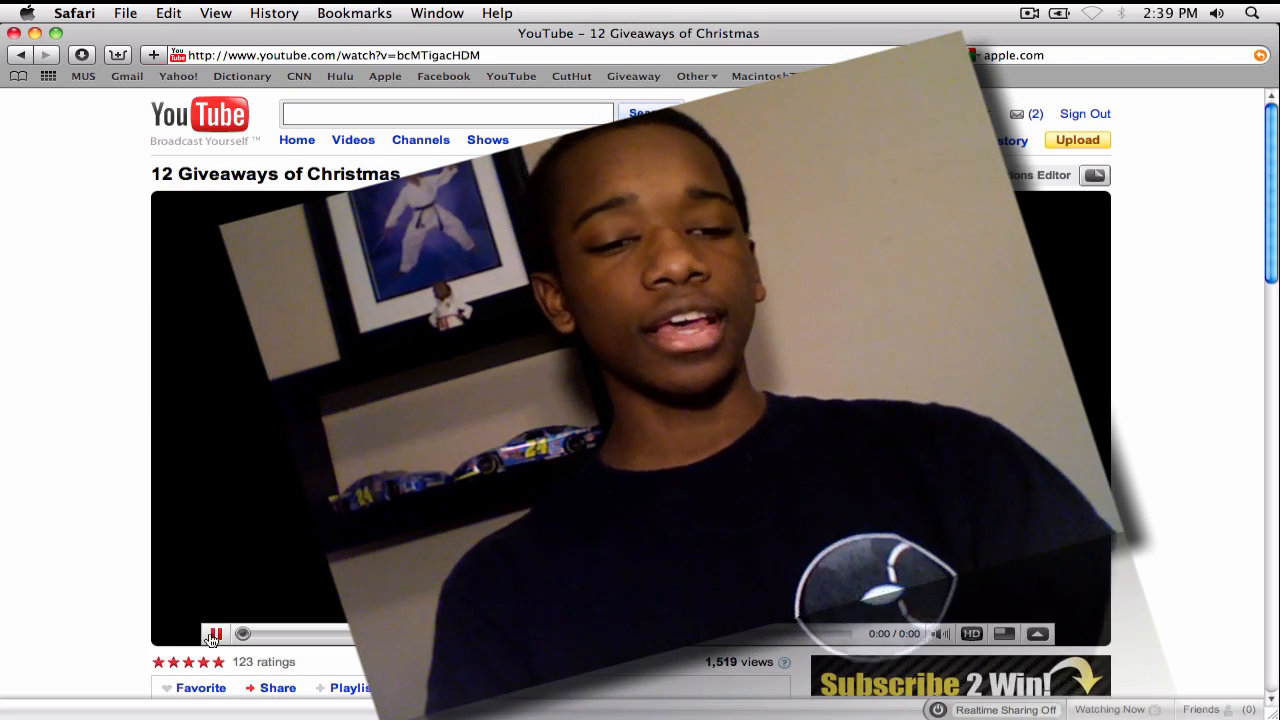
scroll(down, 3)
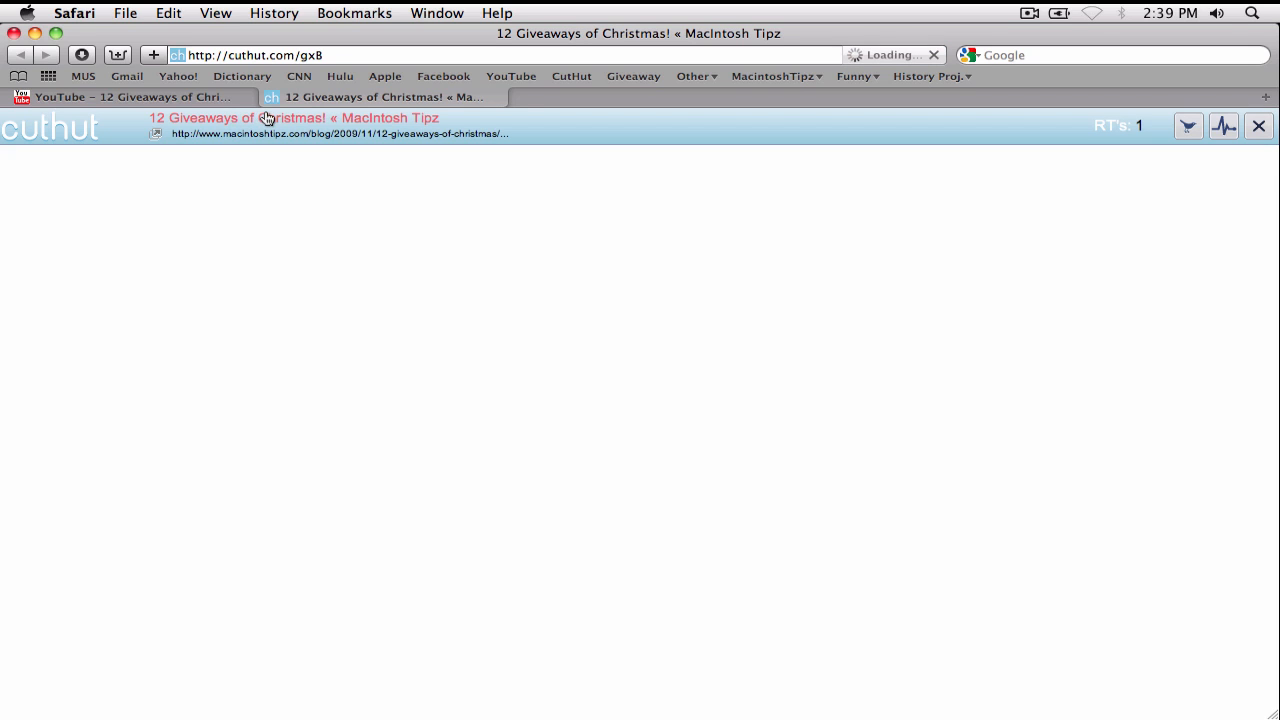
mouse_move(210, 112)
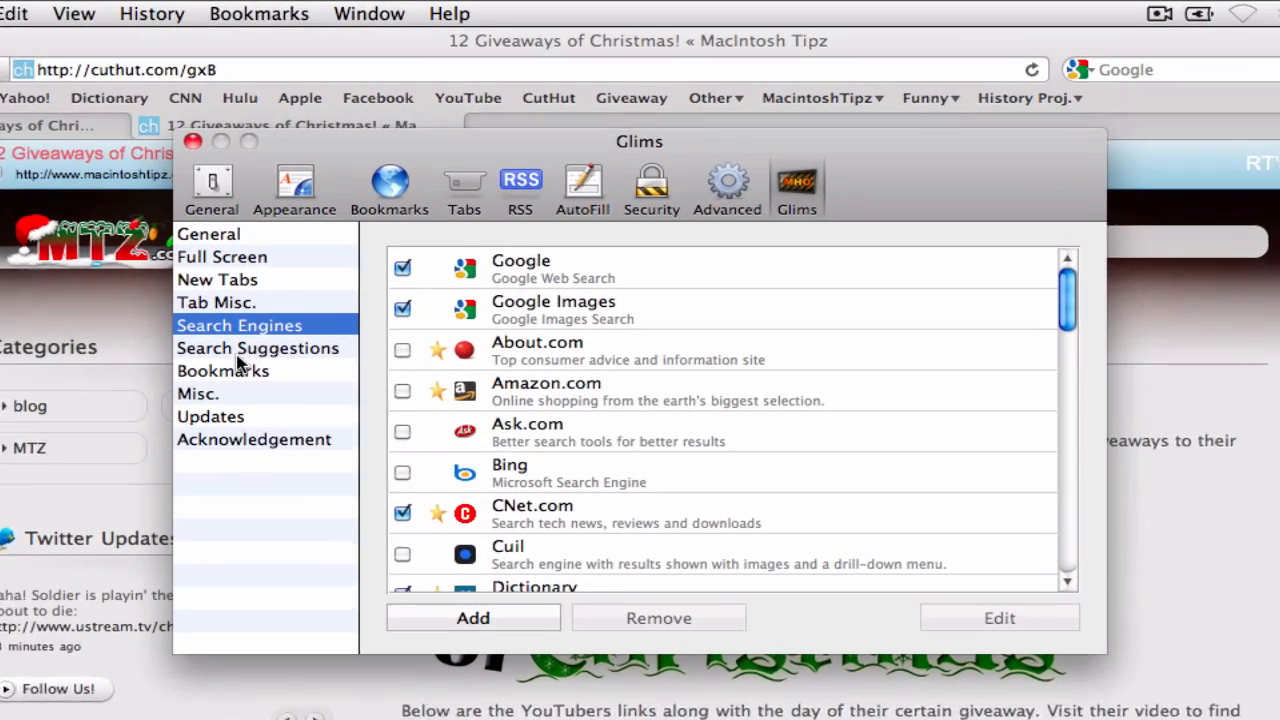
scroll(down, 3)
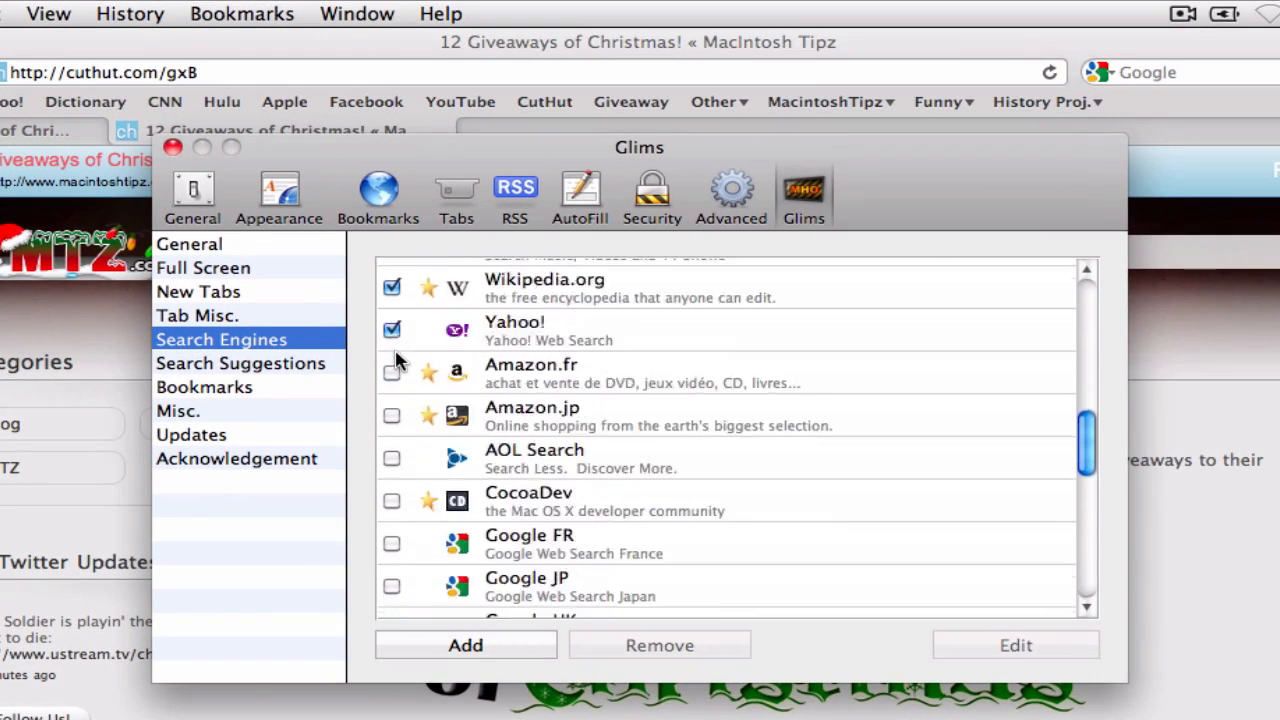
scroll(down, 3)
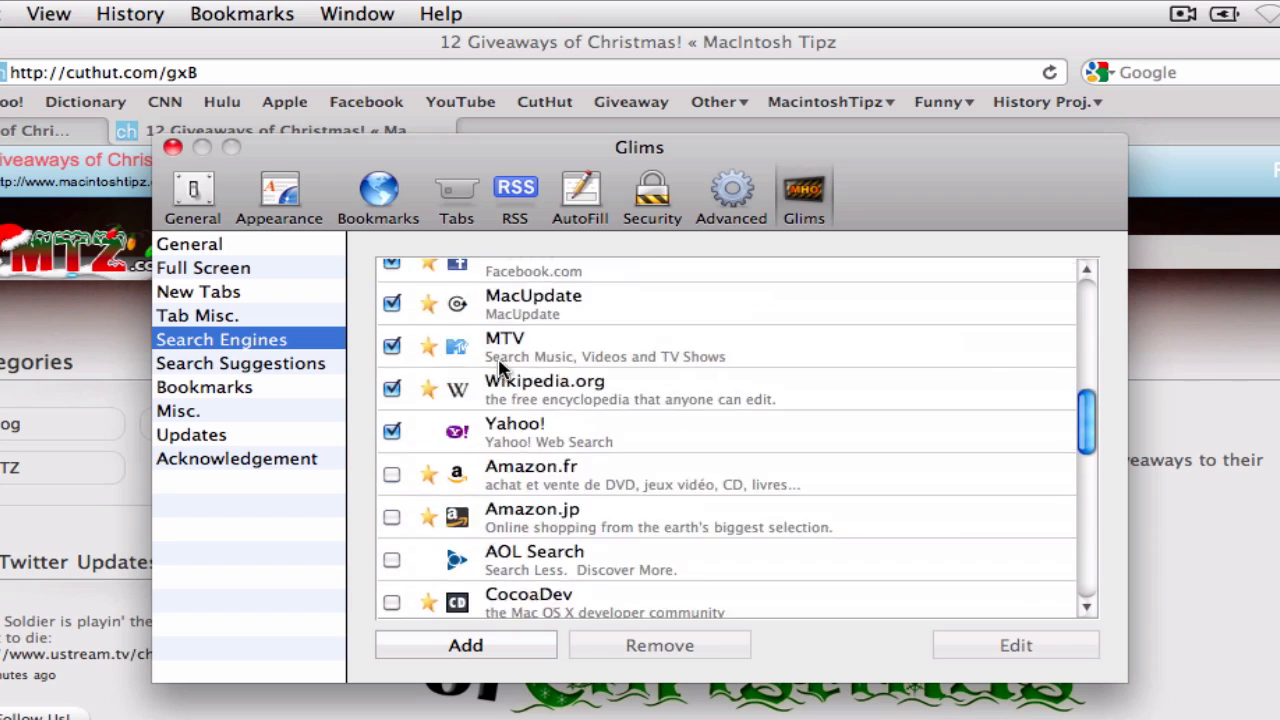
scroll(down, 3)
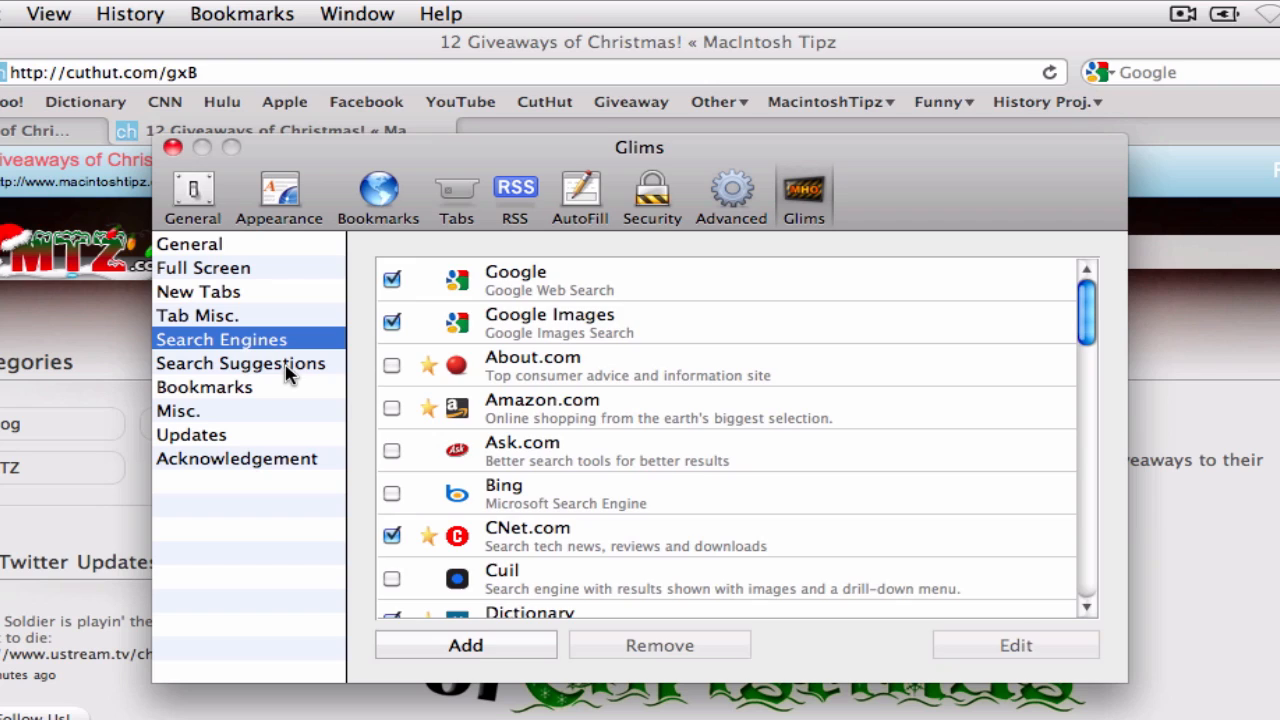
Step: Toggle Glims link suggestions on then off, browse Misc. and Bookmarks, and close preferences
click(240, 362)
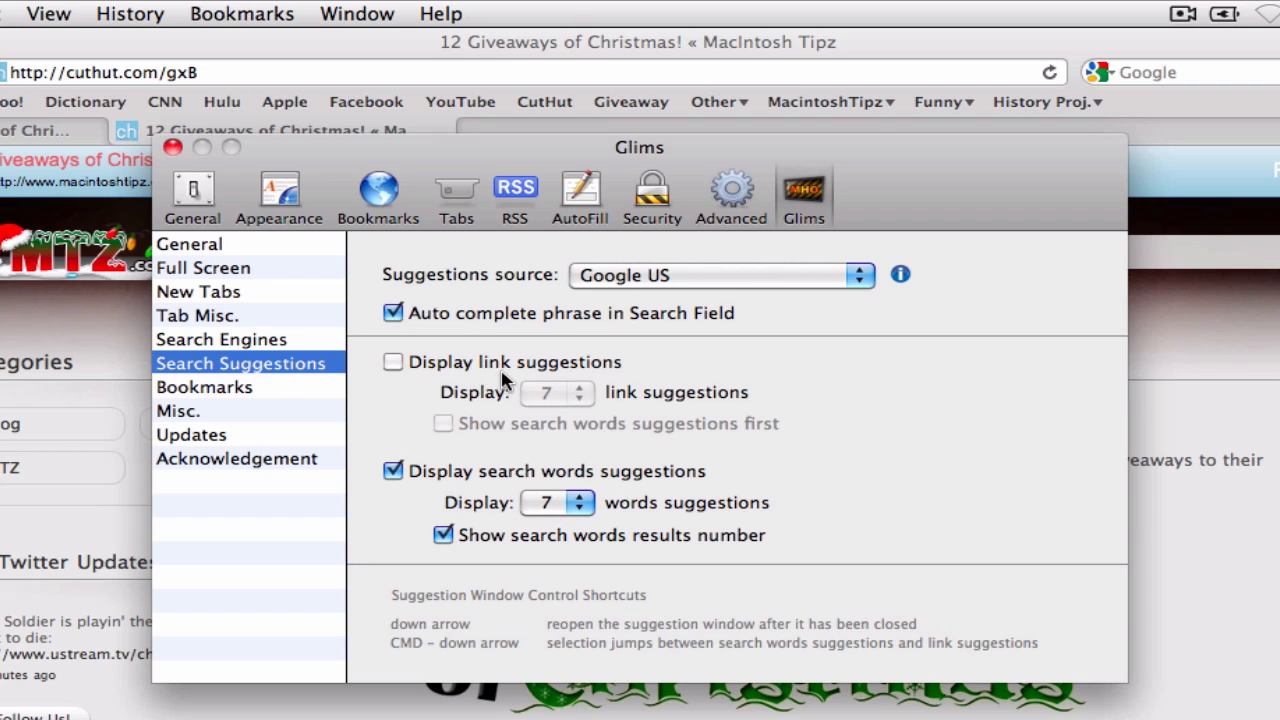
click(392, 361)
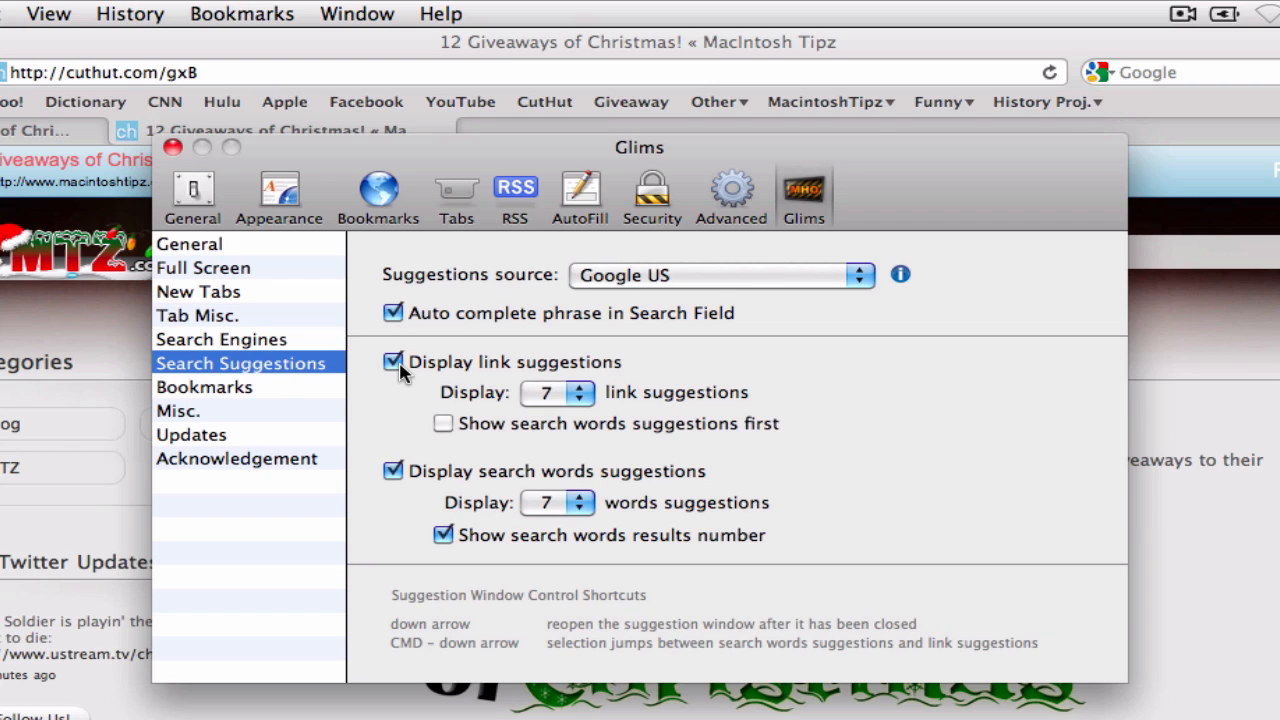
click(392, 362)
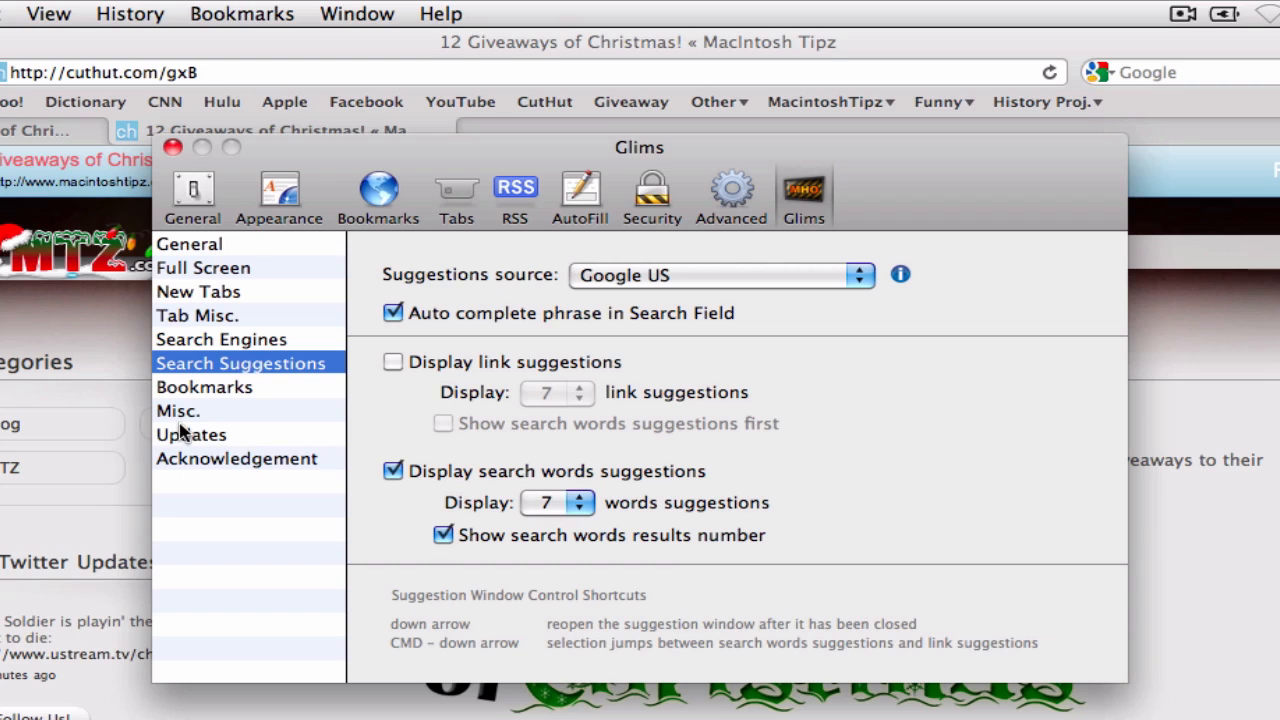
click(178, 410)
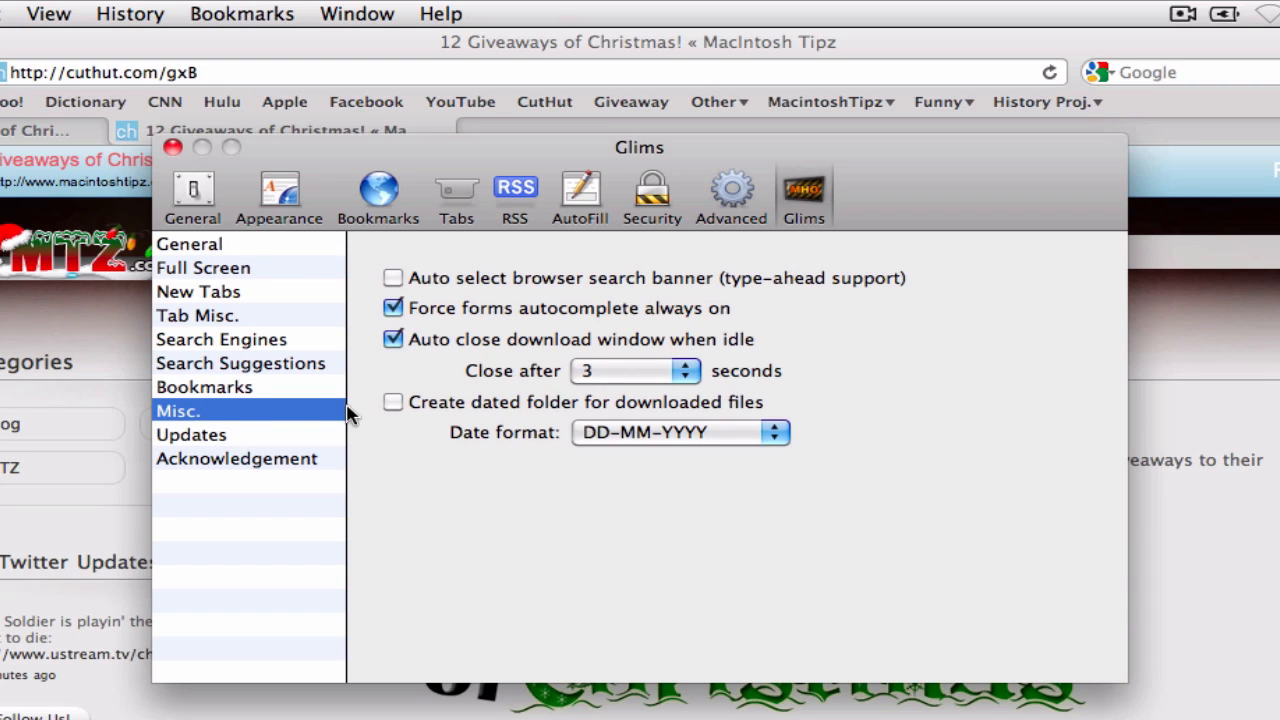
click(204, 387)
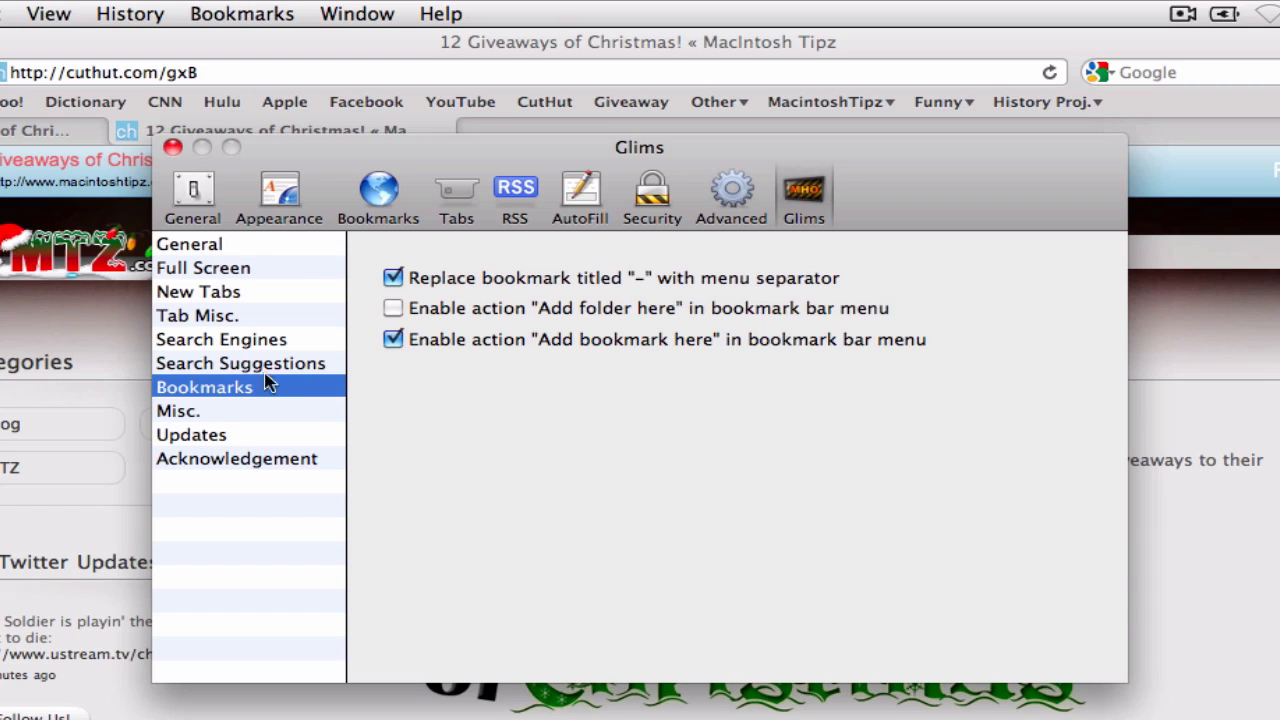
mouse_move(210, 370)
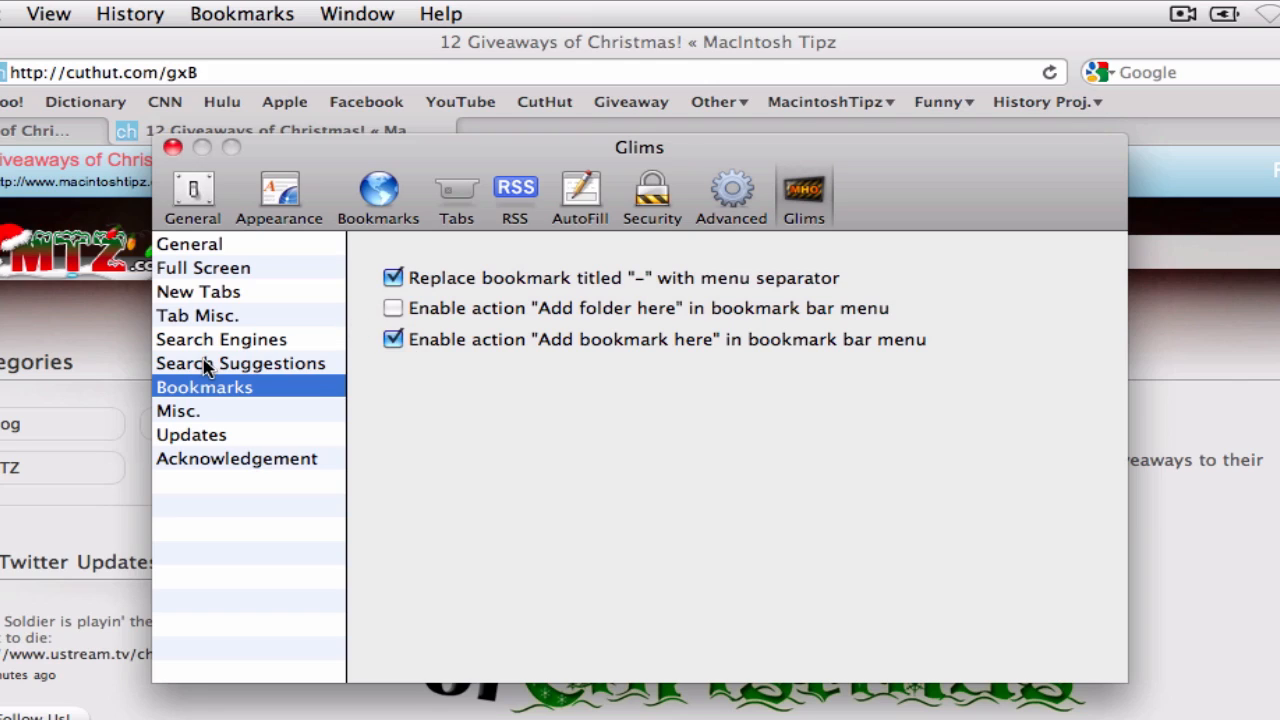
click(240, 363)
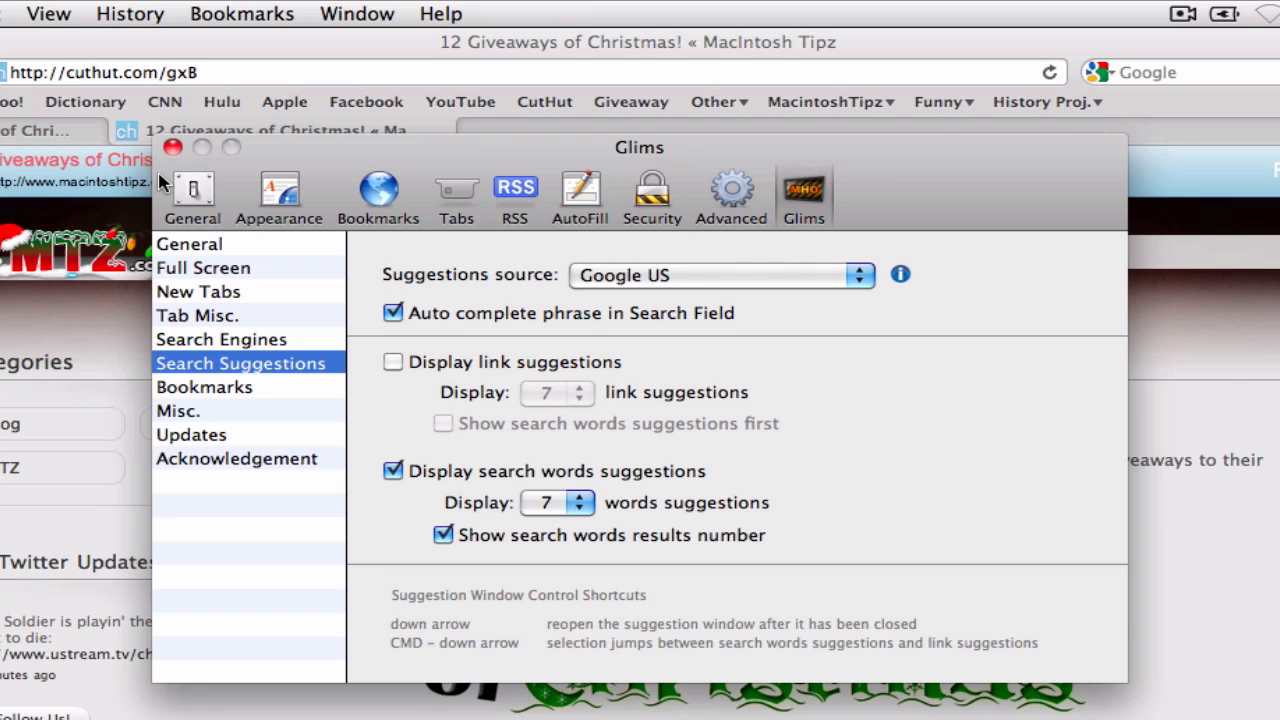
click(172, 147)
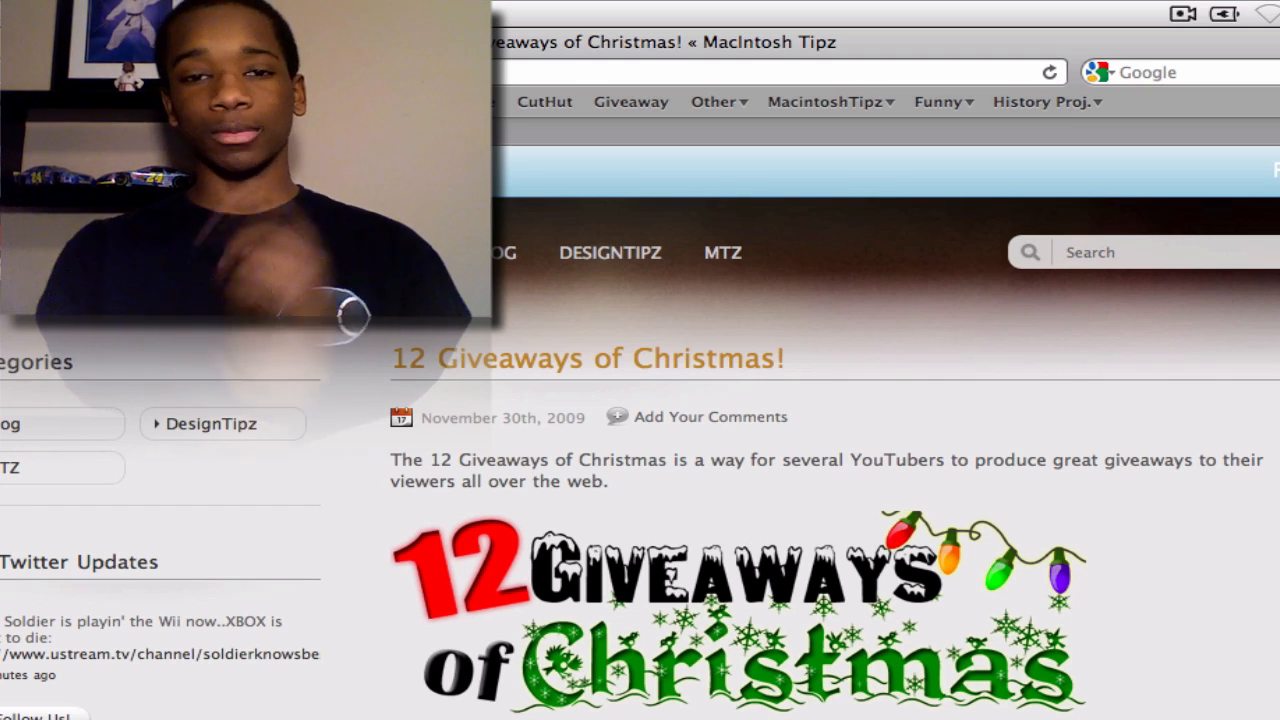
Step: Show the toolbar search field's engine list, with Google checked alongside recent searches
click(1100, 72)
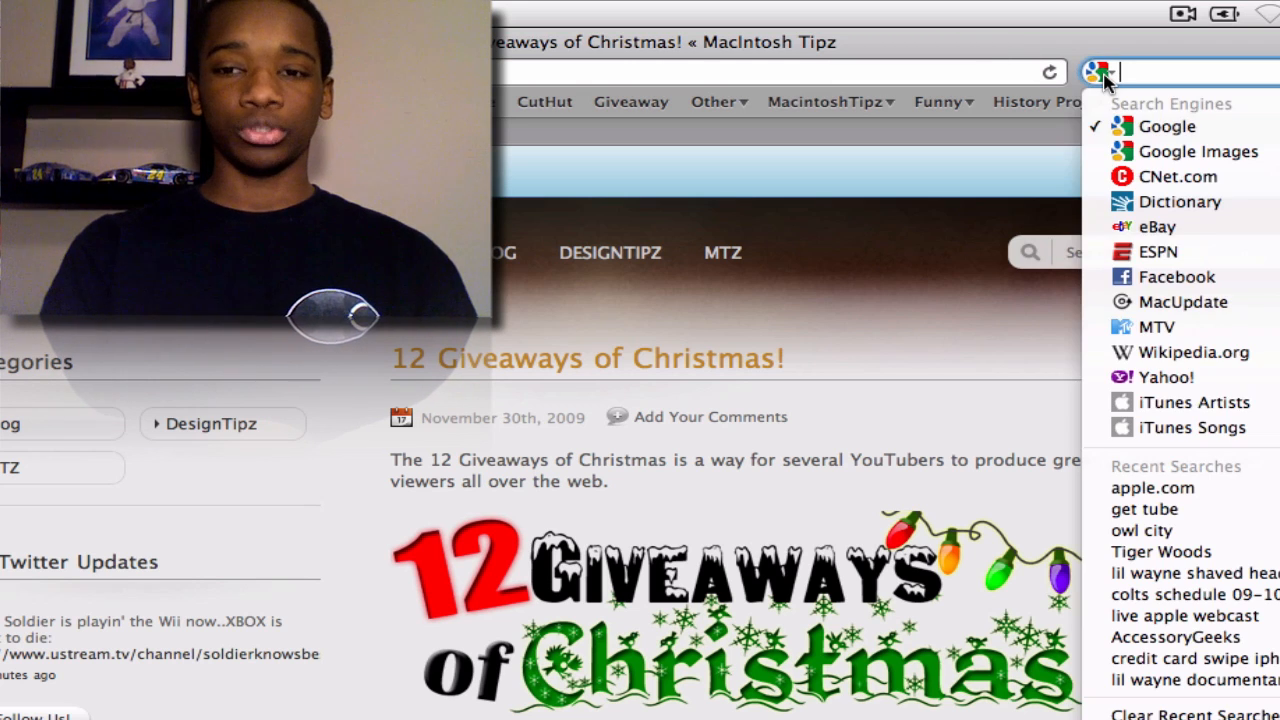
mouse_move(1166, 377)
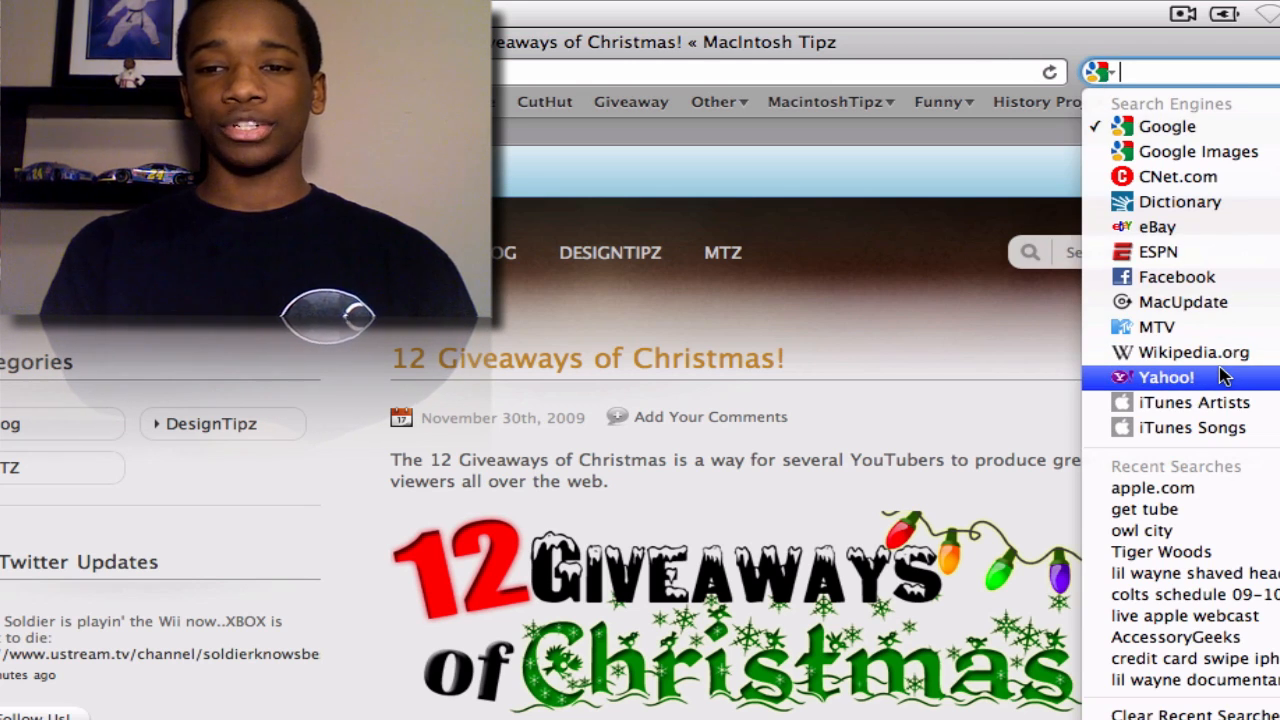
mouse_move(1183, 301)
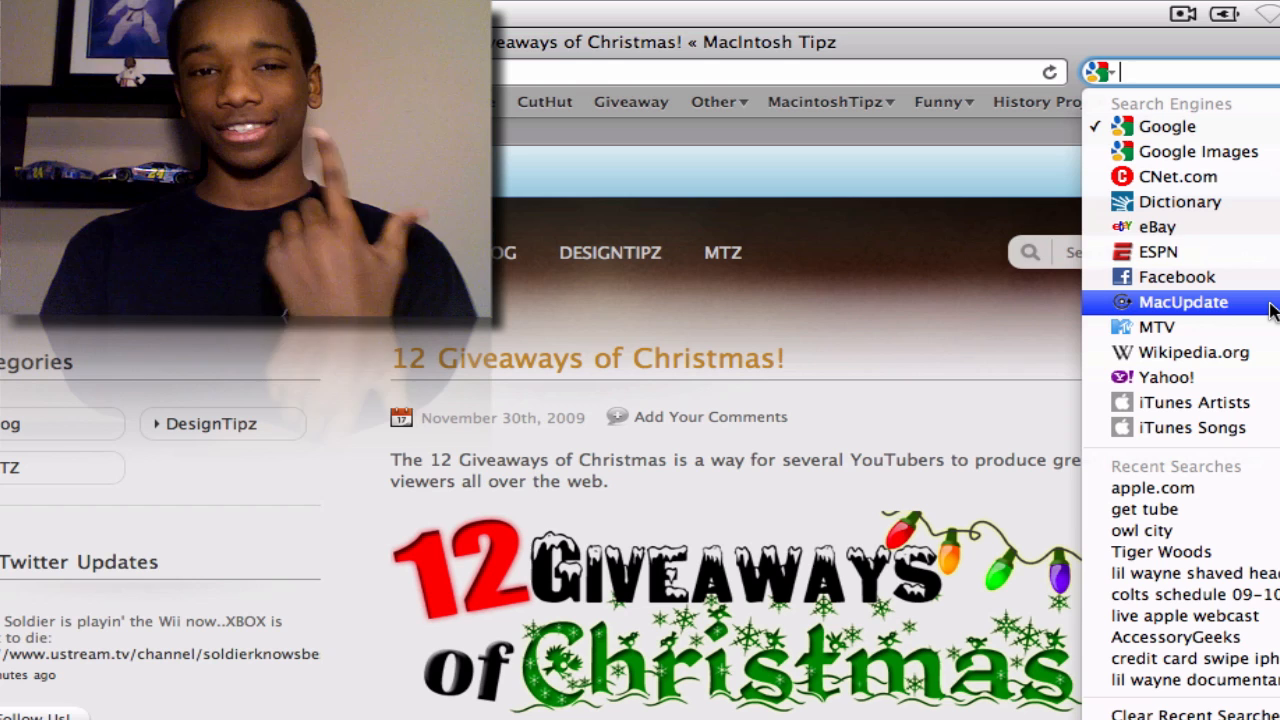
mouse_move(849, 262)
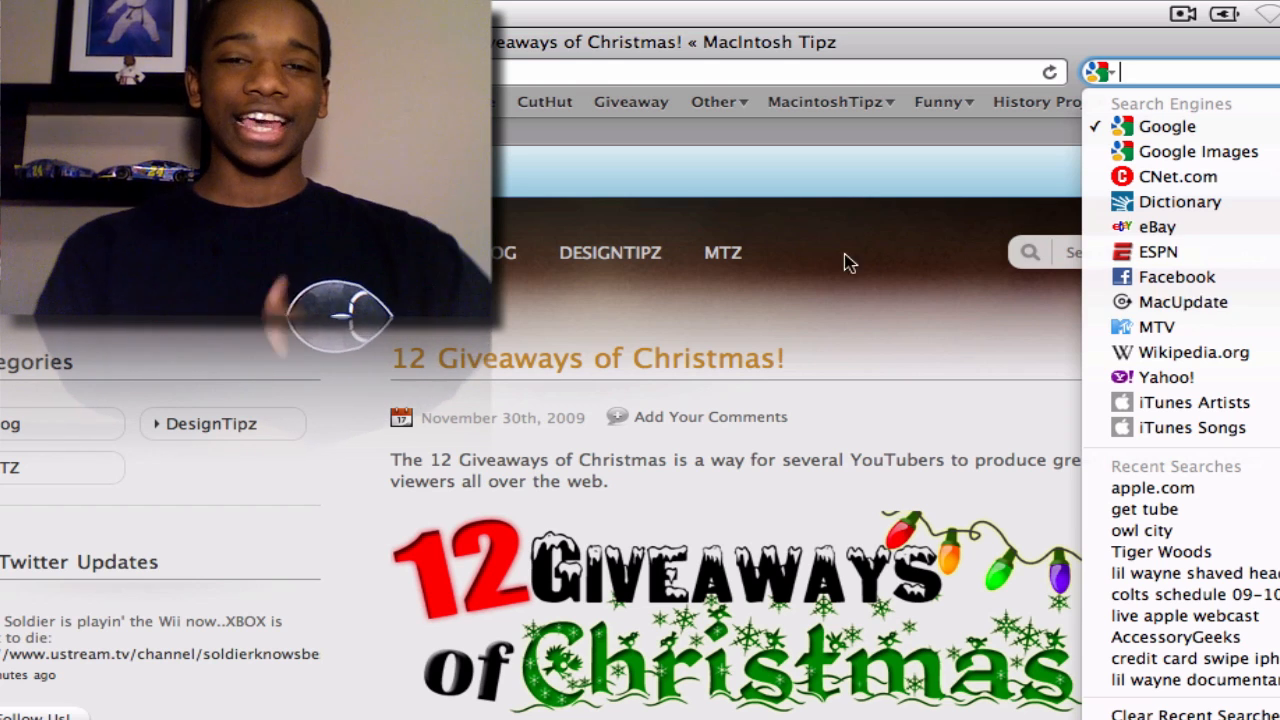